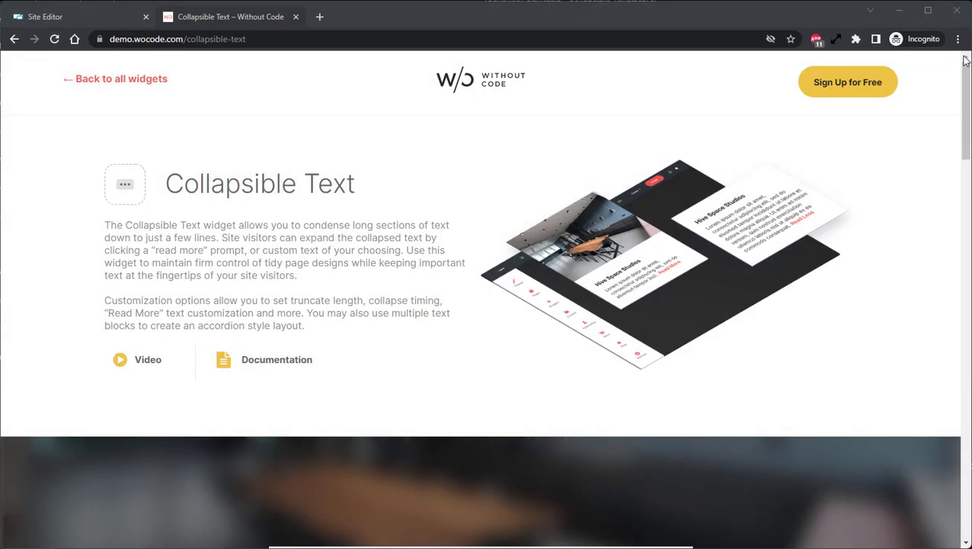
Expand and collapse the first FAQ demo item's text to see the collapsible effect.
{"action": "scroll", "scroll_direction": "down", "scroll_amount": 3}
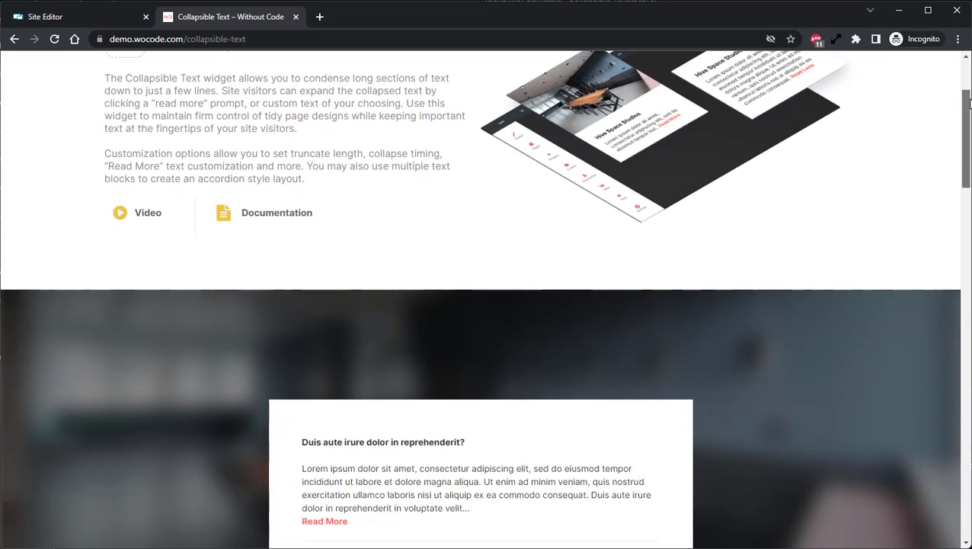
{"action": "scroll", "scroll_direction": "down", "scroll_amount": 3}
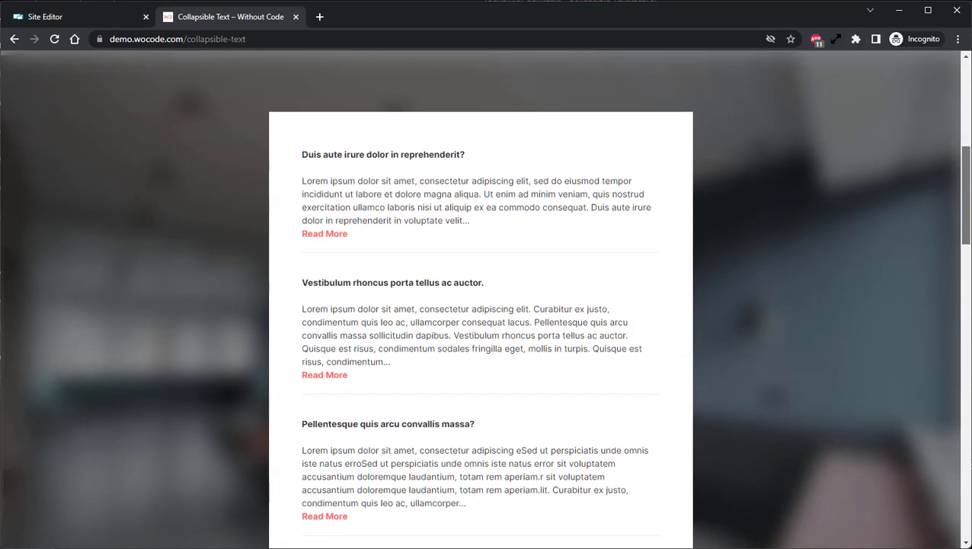
{"action": "scroll", "scroll_direction": "down", "scroll_amount": 3}
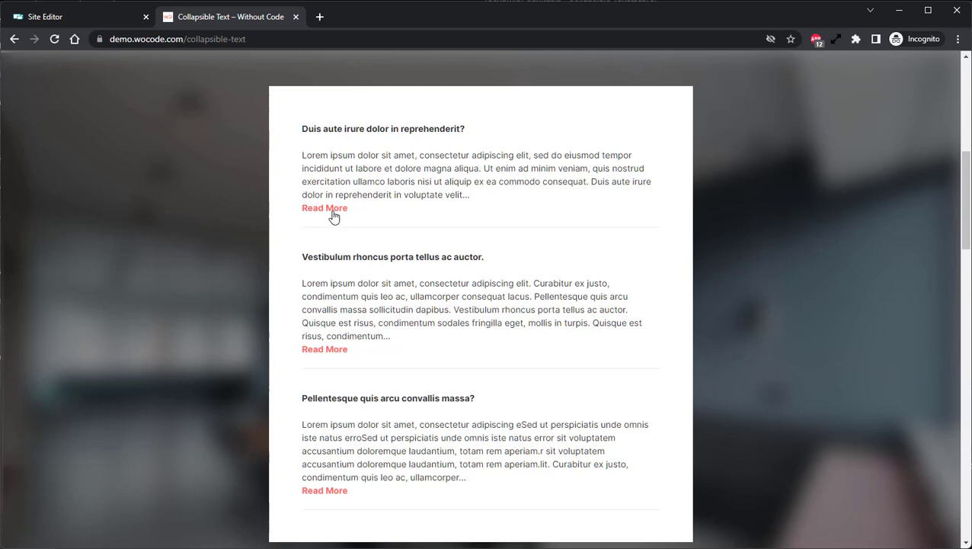
{"action": "left_click", "coordinate": [325, 208]}
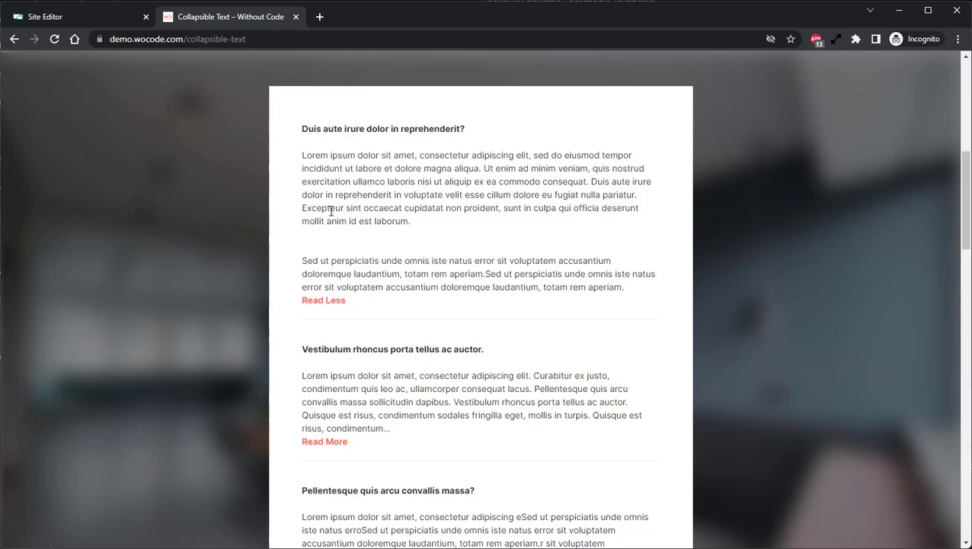
{"action": "mouse_move", "coordinate": [330, 297]}
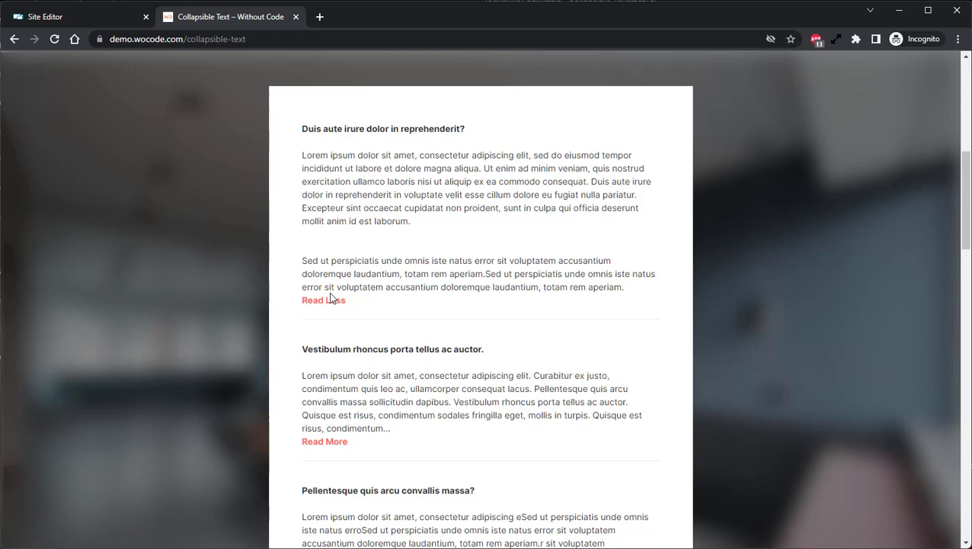
{"action": "left_click", "coordinate": [323, 299]}
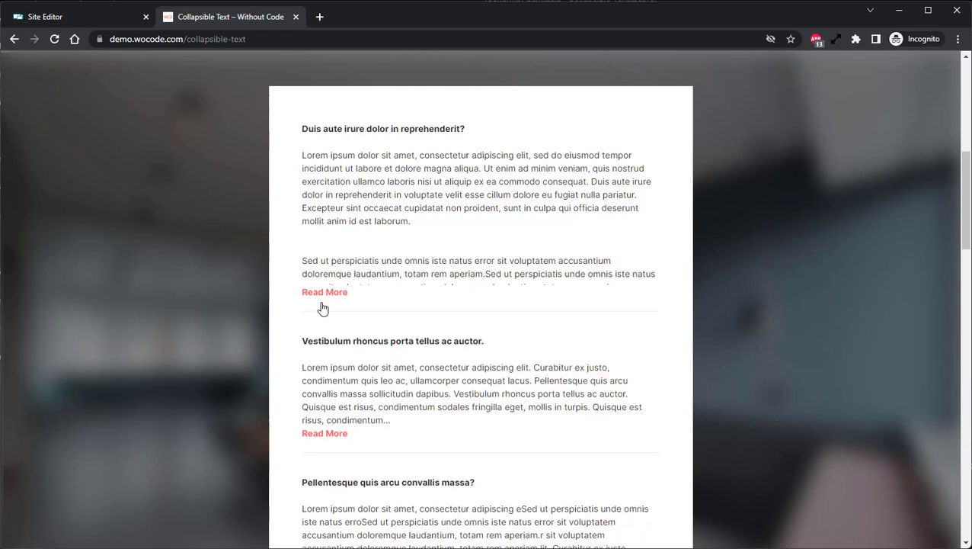
{"action": "left_click", "coordinate": [325, 292]}
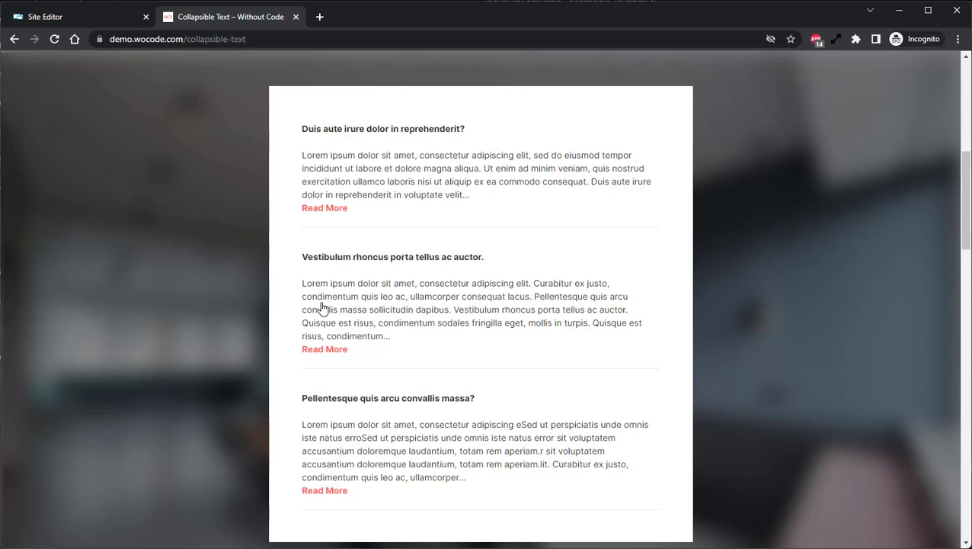
Expand the Weekend Hustle Co office card's description and leave it open.
{"action": "scroll", "scroll_direction": "down", "scroll_amount": 3}
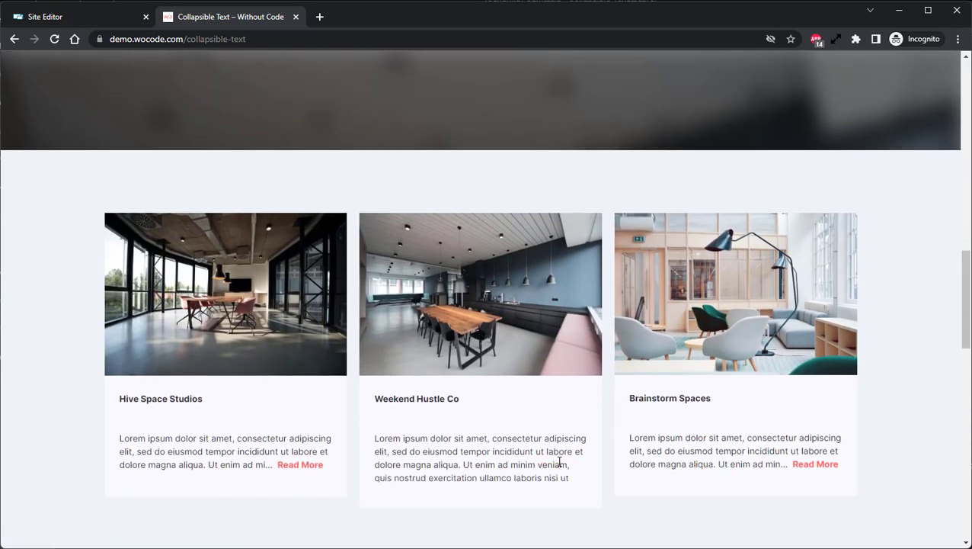
{"action": "left_click", "coordinate": [556, 463]}
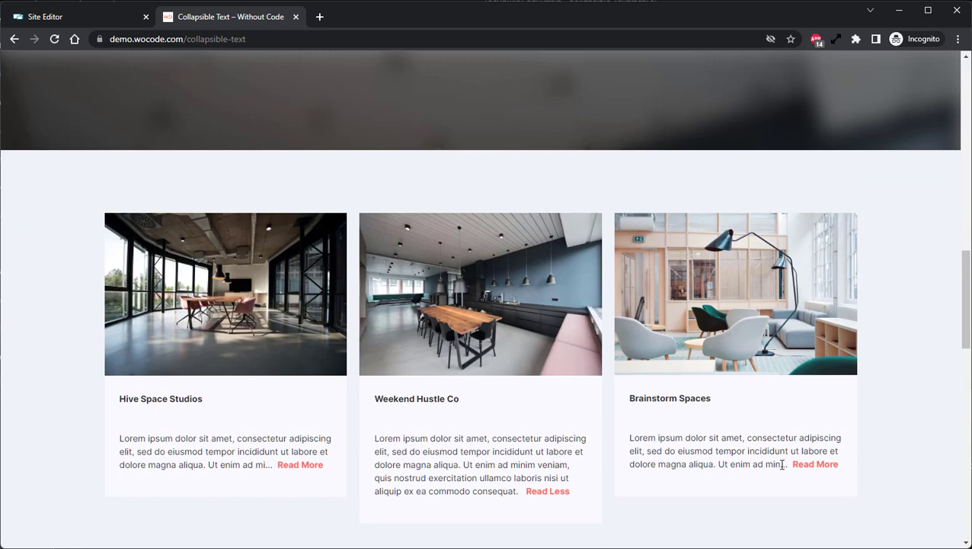
{"action": "left_click", "coordinate": [815, 463]}
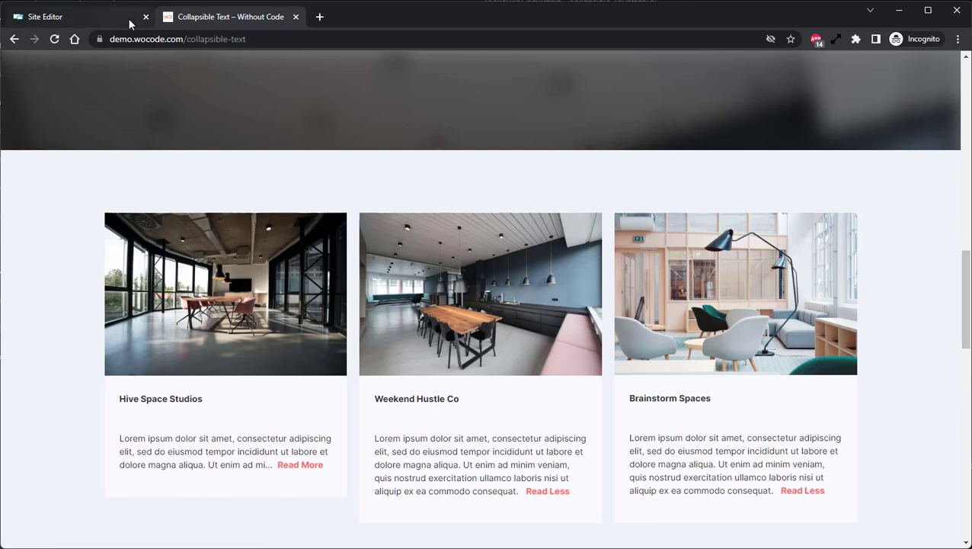
{"action": "mouse_move", "coordinate": [69, 15]}
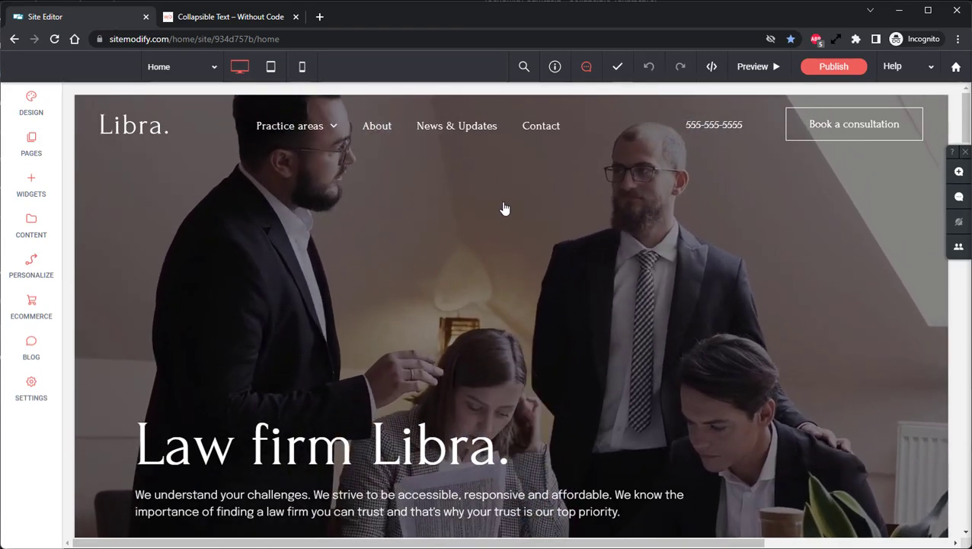
Bring the Practice areas section into view and start inserting a widget below Family Law.
{"action": "scroll", "scroll_direction": "down", "scroll_amount": 3}
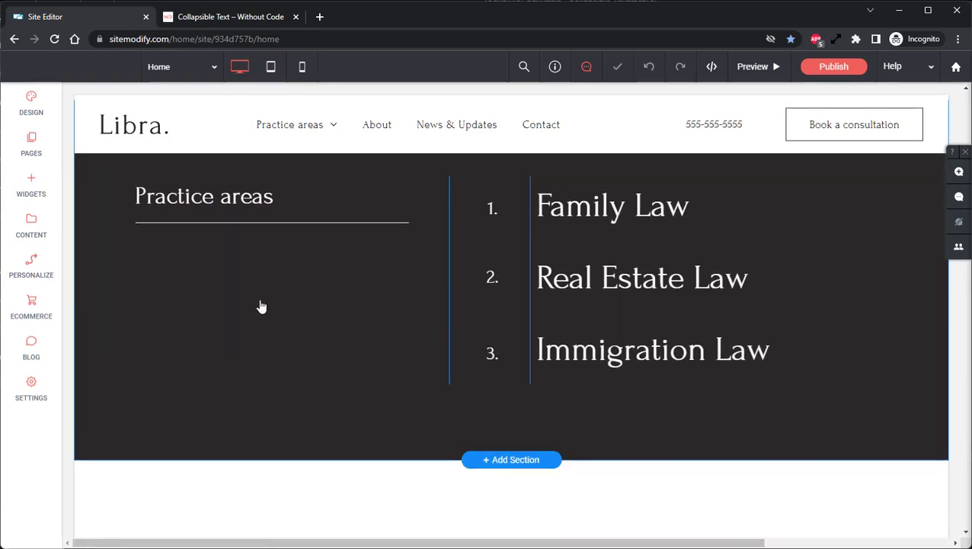
{"action": "mouse_move", "coordinate": [607, 249]}
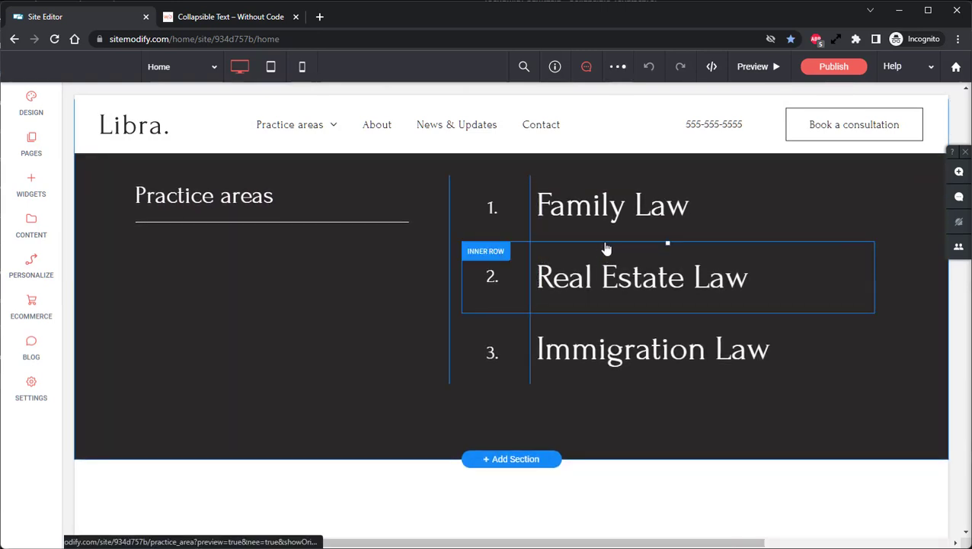
{"action": "left_click", "coordinate": [612, 204]}
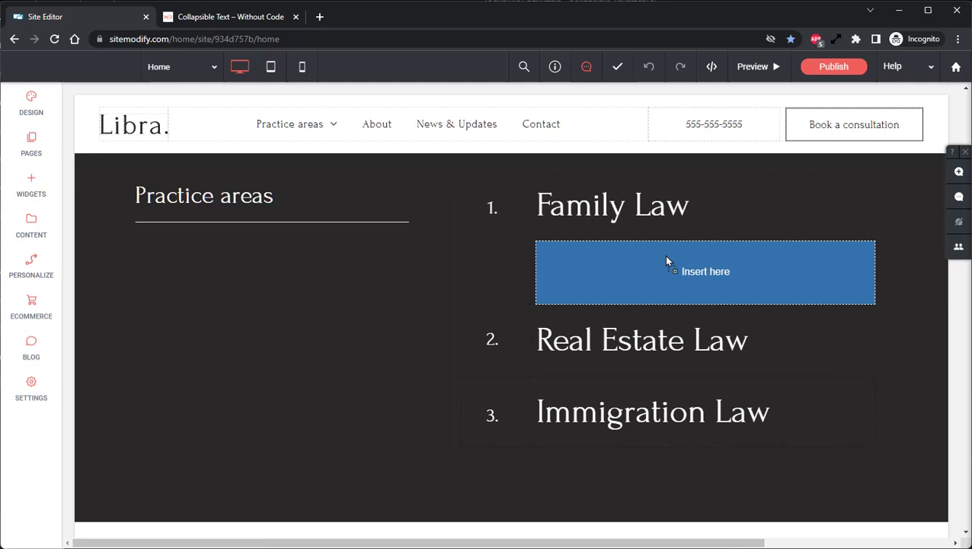
Place a Collapsible Text widget under Family Law and set its unique ID to familylaw.
{"action": "left_click", "coordinate": [704, 271]}
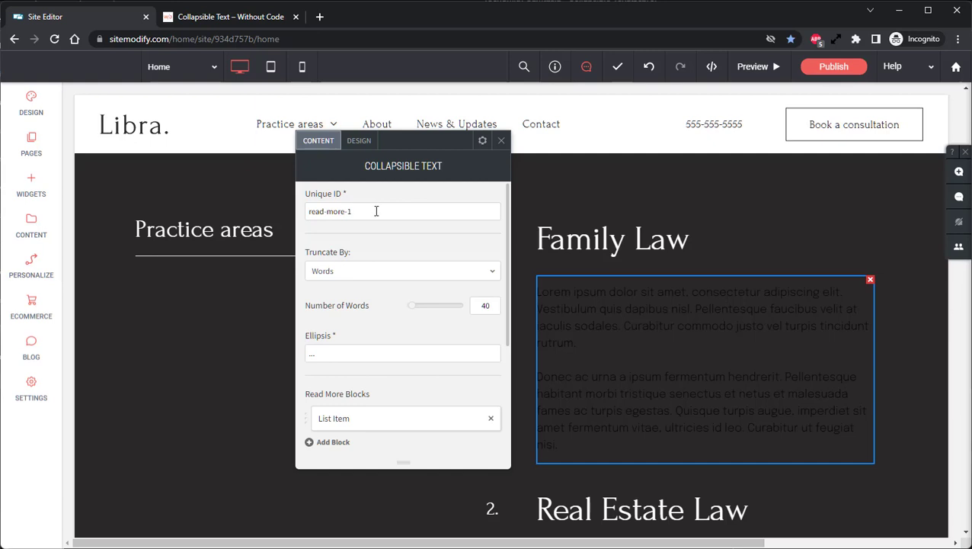
{"action": "triple_click", "coordinate": [358, 210]}
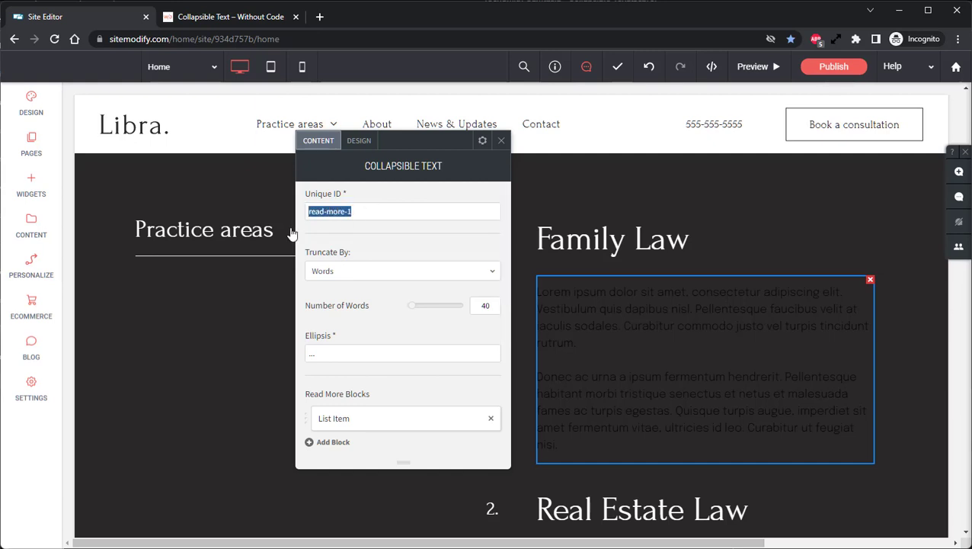
{"action": "type", "text": "familylaw"}
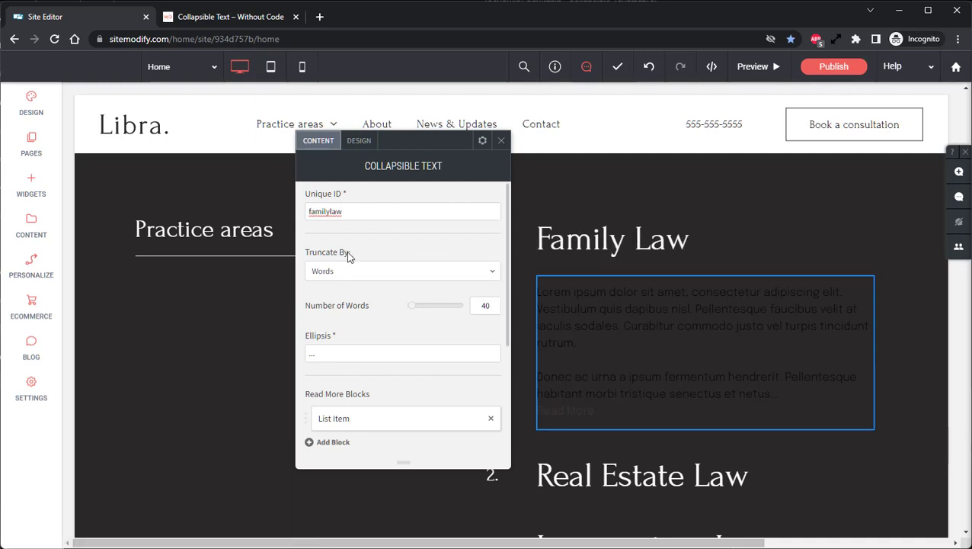
Try the truncation method choices, switching from words to characters.
{"action": "left_click", "coordinate": [402, 271]}
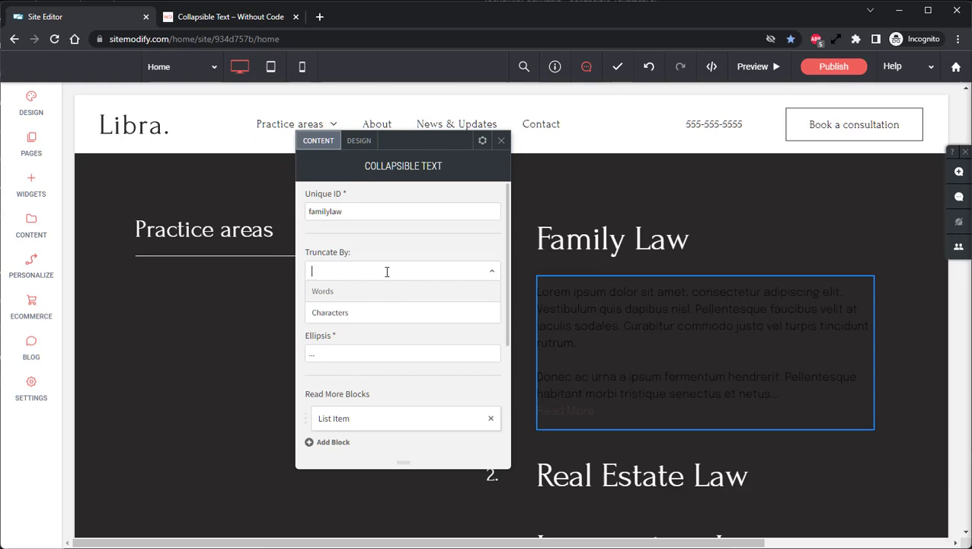
{"action": "left_click", "coordinate": [323, 290]}
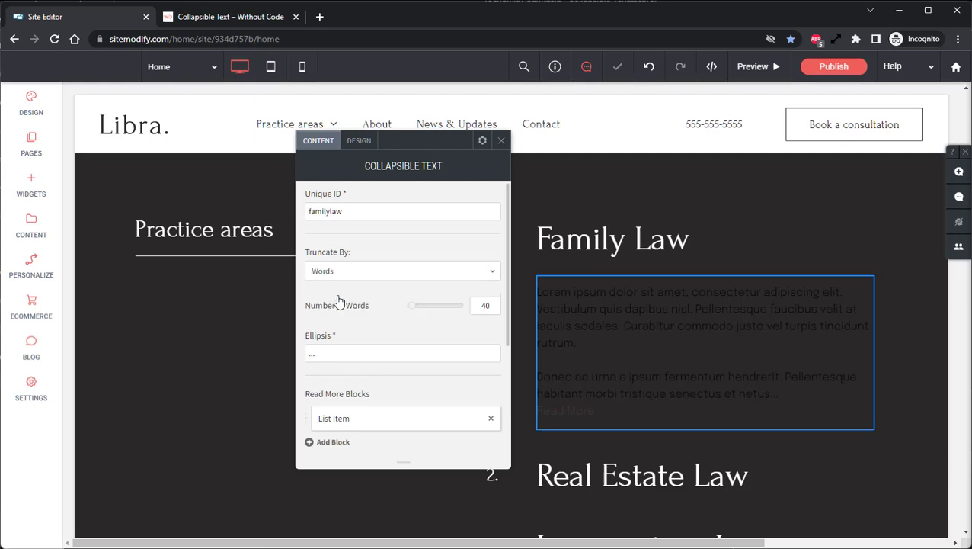
{"action": "mouse_move", "coordinate": [347, 311]}
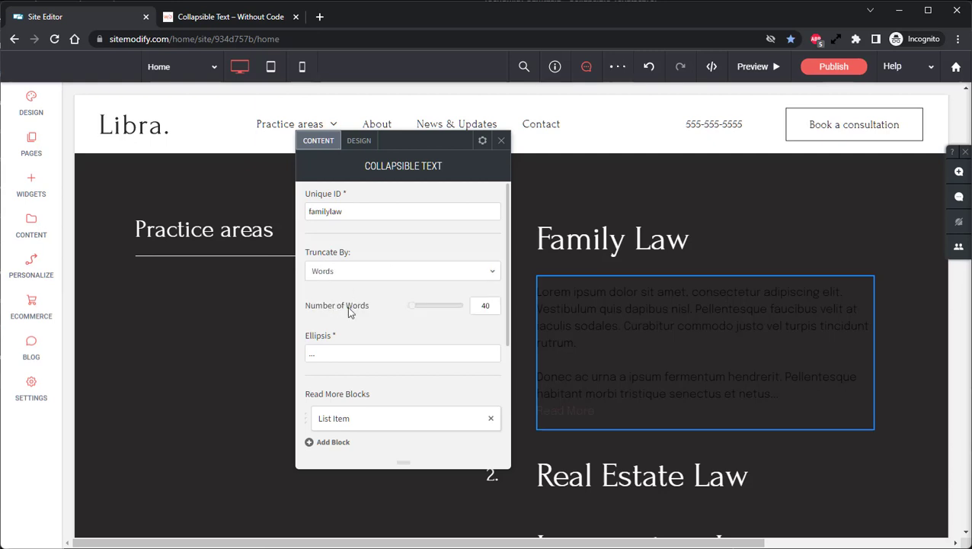
{"action": "mouse_move", "coordinate": [373, 306]}
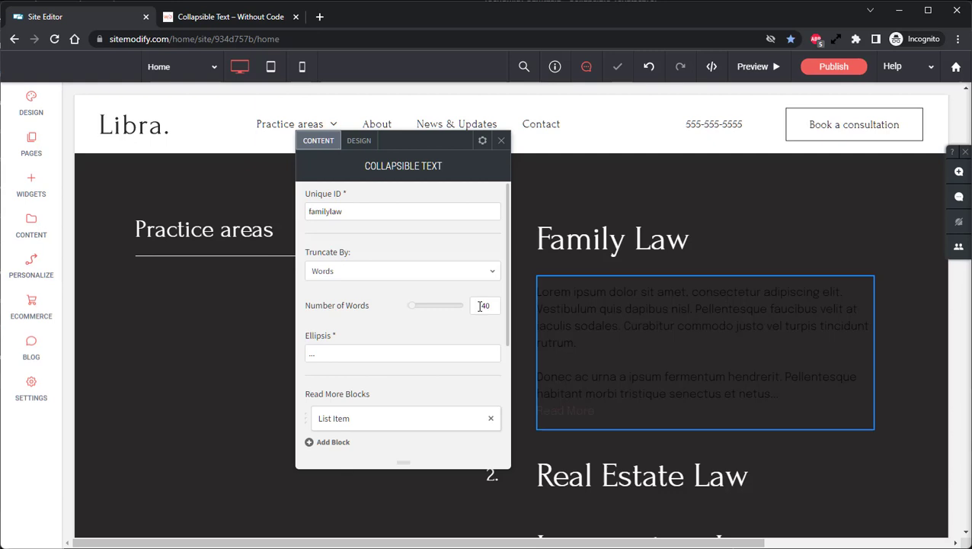
{"action": "left_click", "coordinate": [403, 271]}
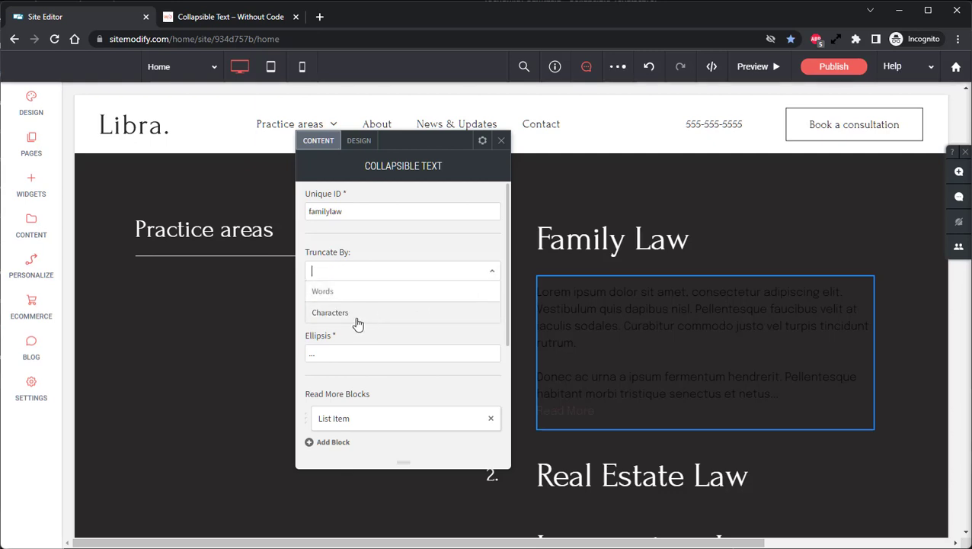
{"action": "left_click", "coordinate": [329, 311]}
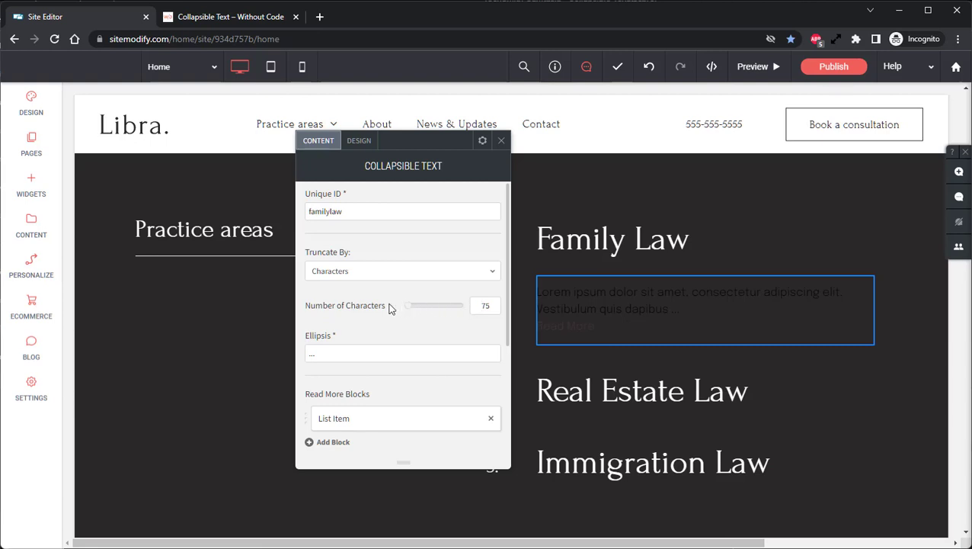
{"action": "mouse_move", "coordinate": [381, 311]}
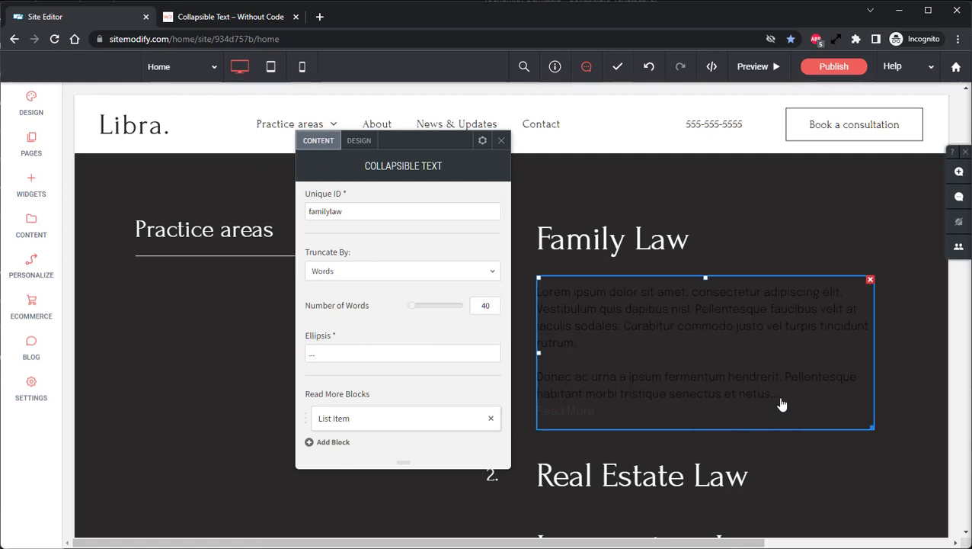
Set the Read More block's font colour to white in the Design styling.
{"action": "left_click", "coordinate": [358, 140]}
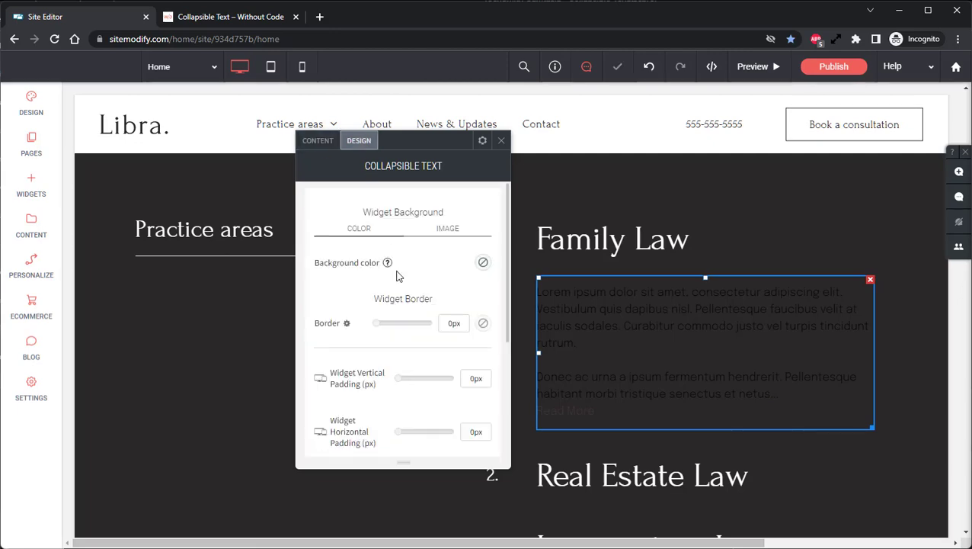
{"action": "scroll", "scroll_direction": "down", "scroll_amount": 3}
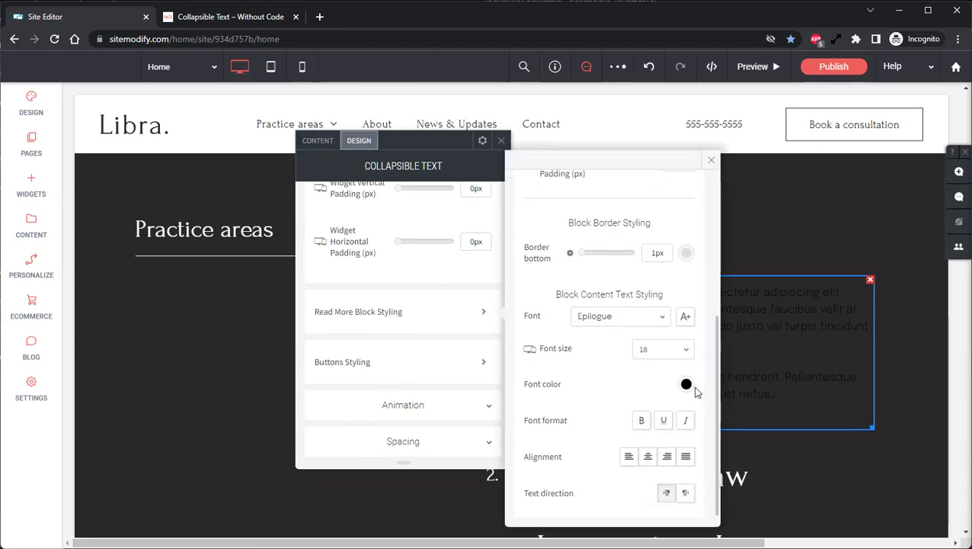
{"action": "left_click", "coordinate": [686, 384]}
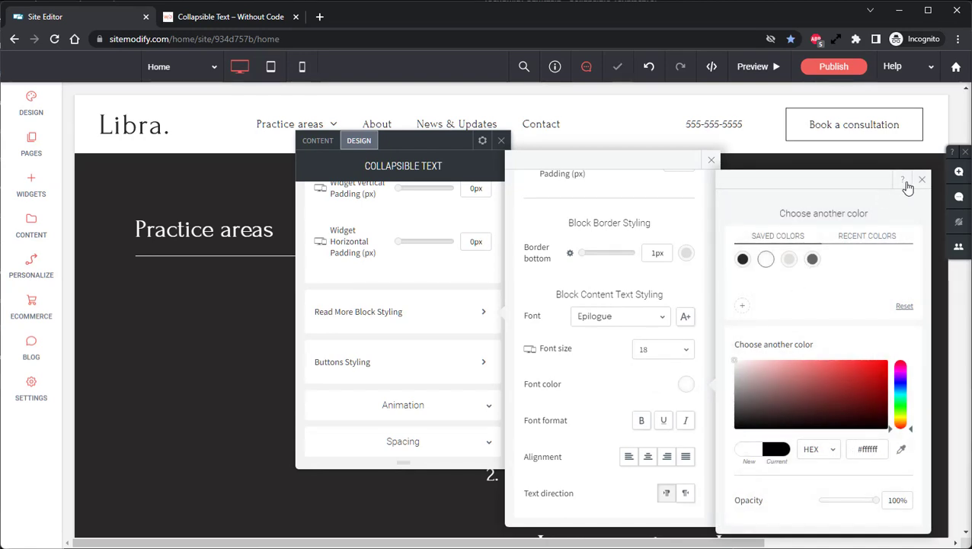
{"action": "left_click", "coordinate": [922, 180]}
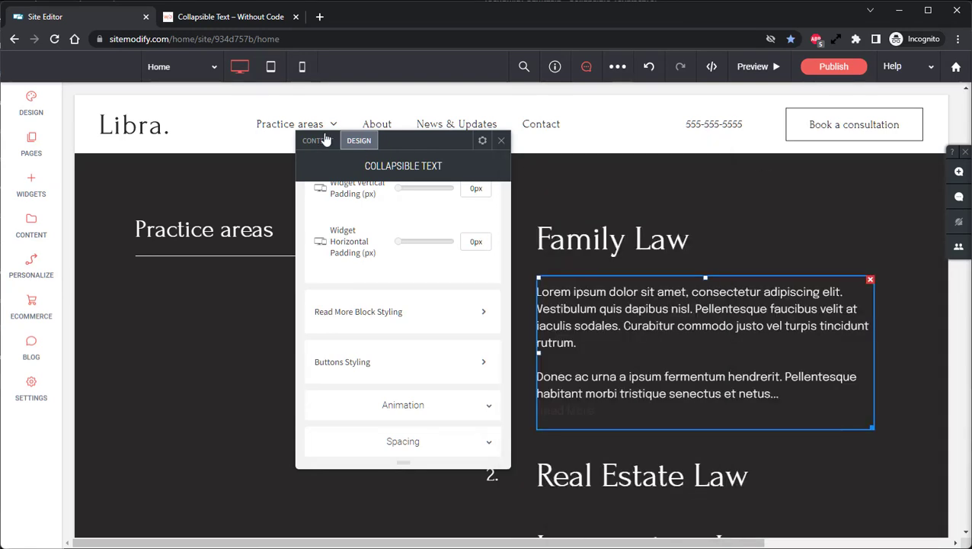
{"action": "left_click", "coordinate": [317, 140]}
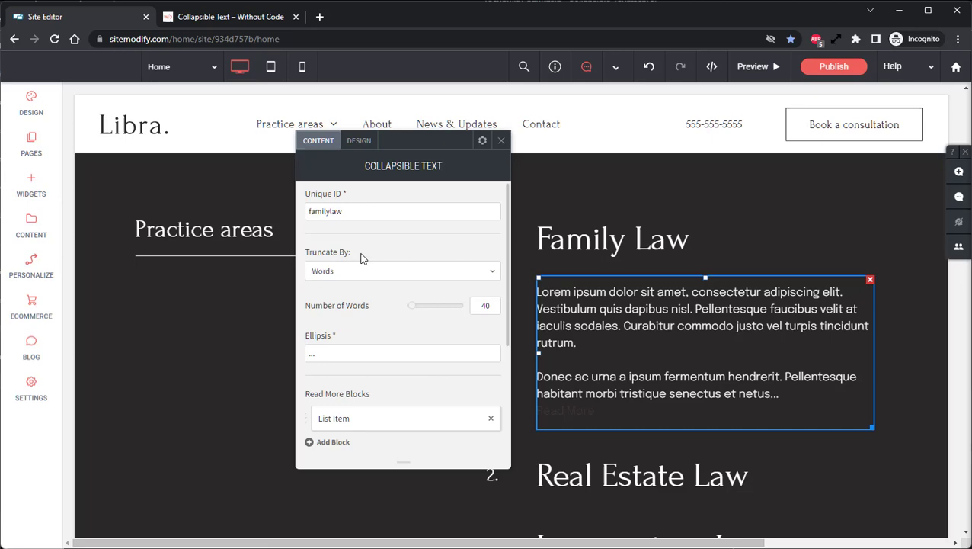
Make the Read More button text pink in Buttons Styling.
{"action": "left_click", "coordinate": [359, 140]}
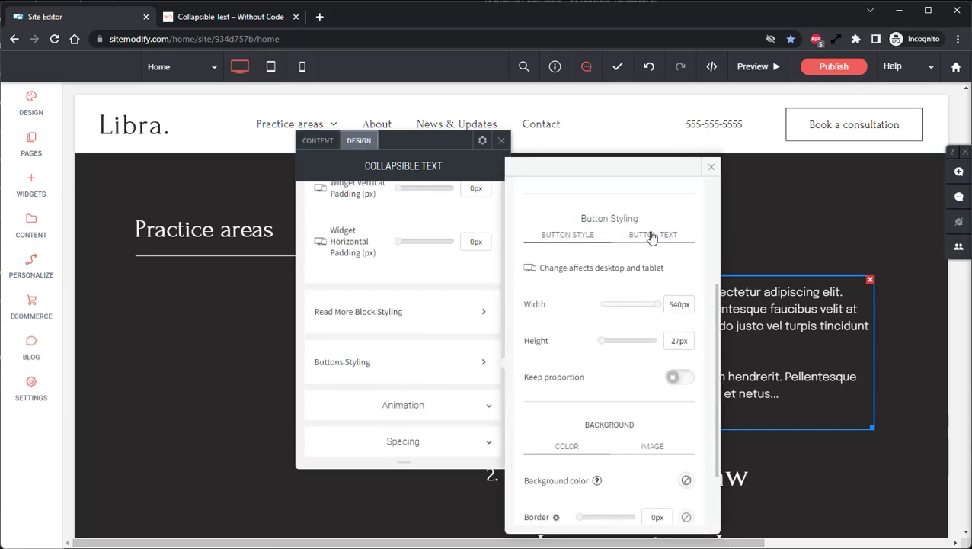
{"action": "left_click", "coordinate": [653, 235]}
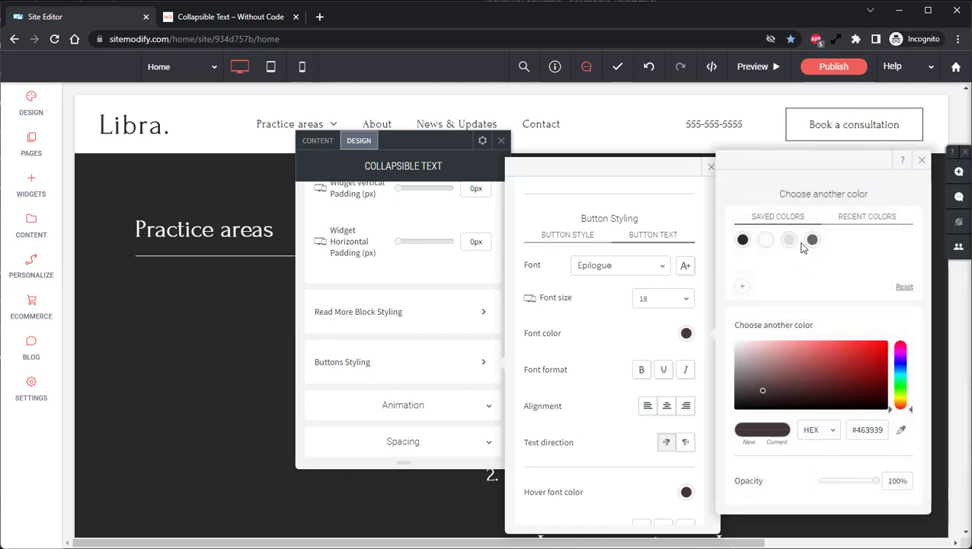
{"action": "left_click", "coordinate": [866, 352]}
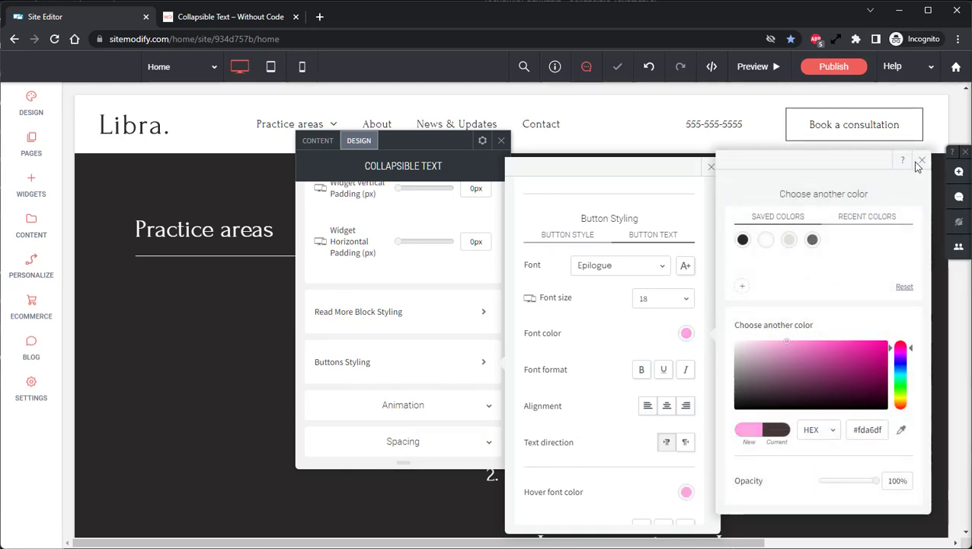
{"action": "left_click", "coordinate": [921, 161]}
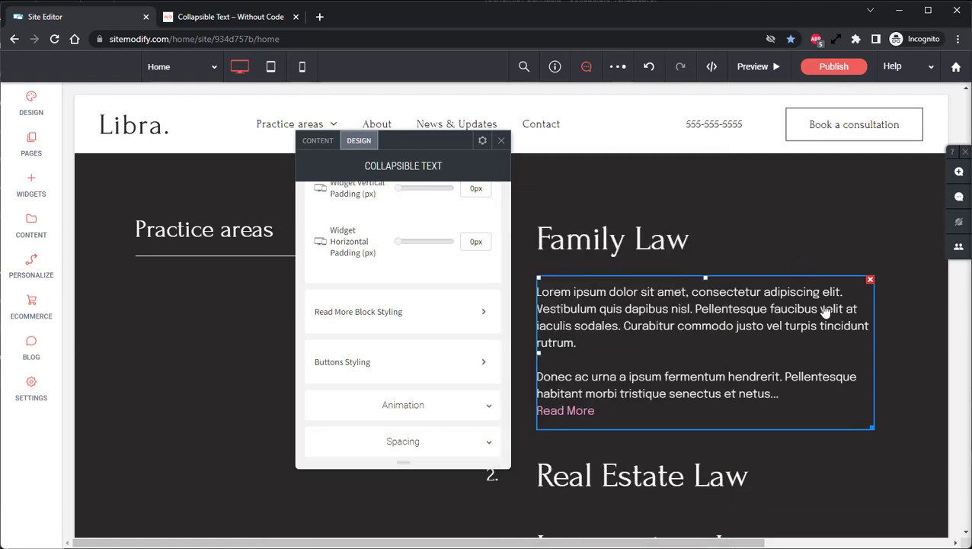
{"action": "left_click", "coordinate": [317, 140]}
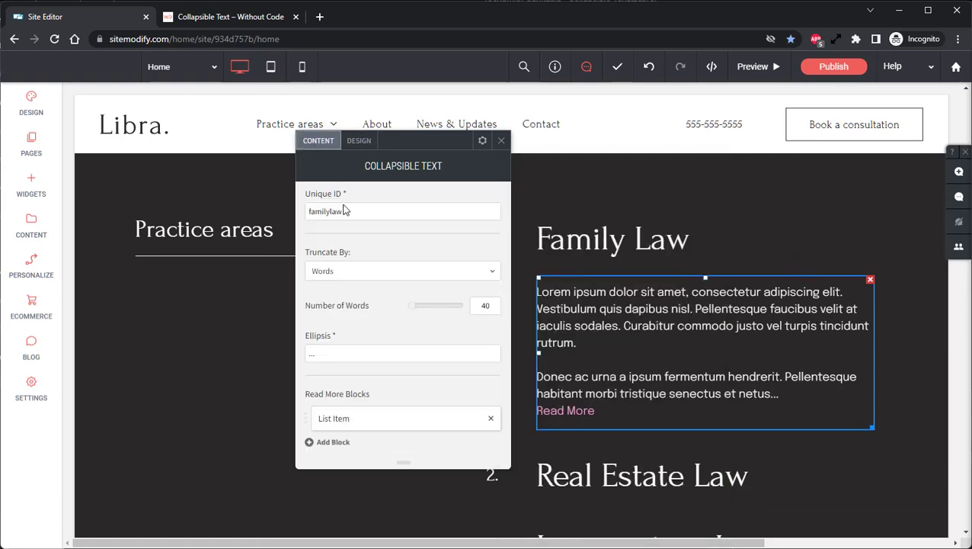
{"action": "mouse_move", "coordinate": [726, 409]}
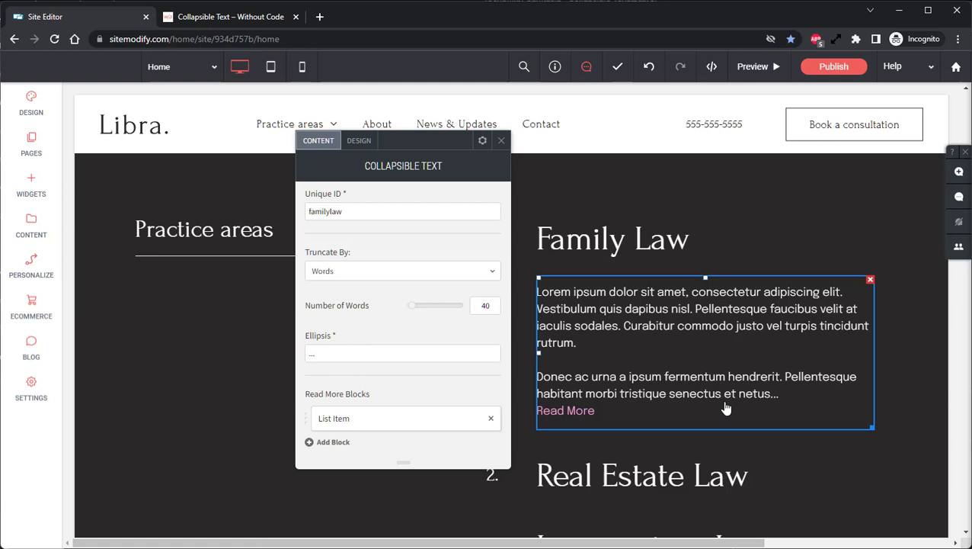
{"action": "mouse_move", "coordinate": [780, 406]}
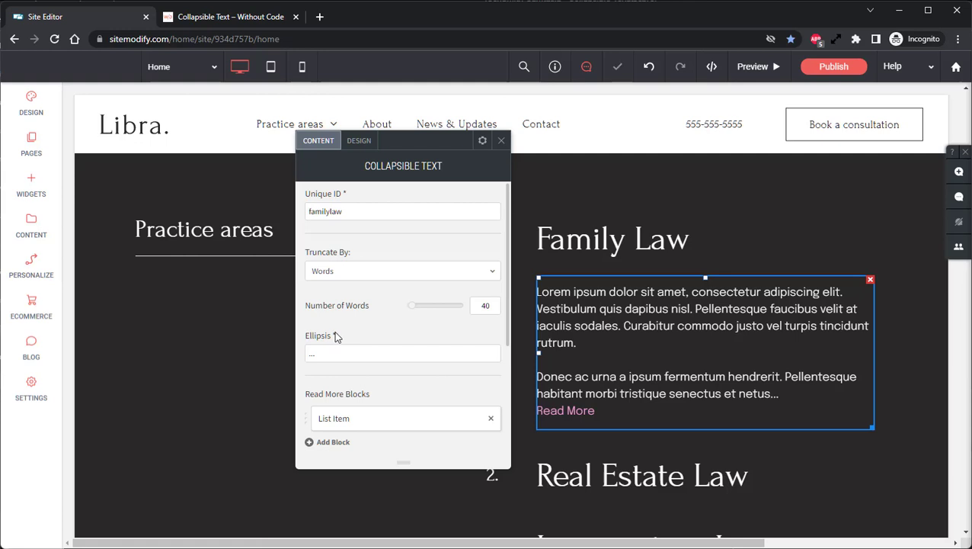
Add a second read-more block, List Item 2, to the Family Law widget.
{"action": "scroll", "scroll_direction": "down", "scroll_amount": 3}
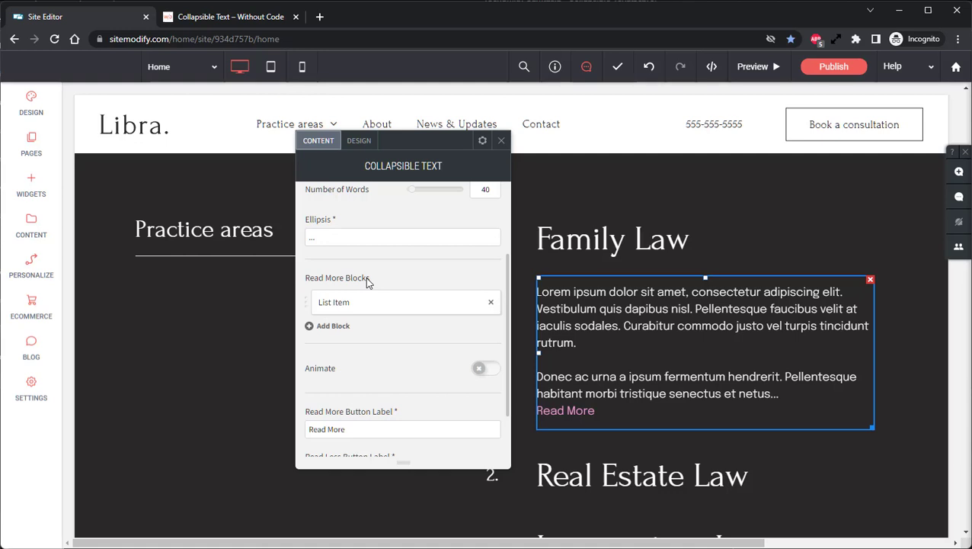
{"action": "mouse_move", "coordinate": [439, 318]}
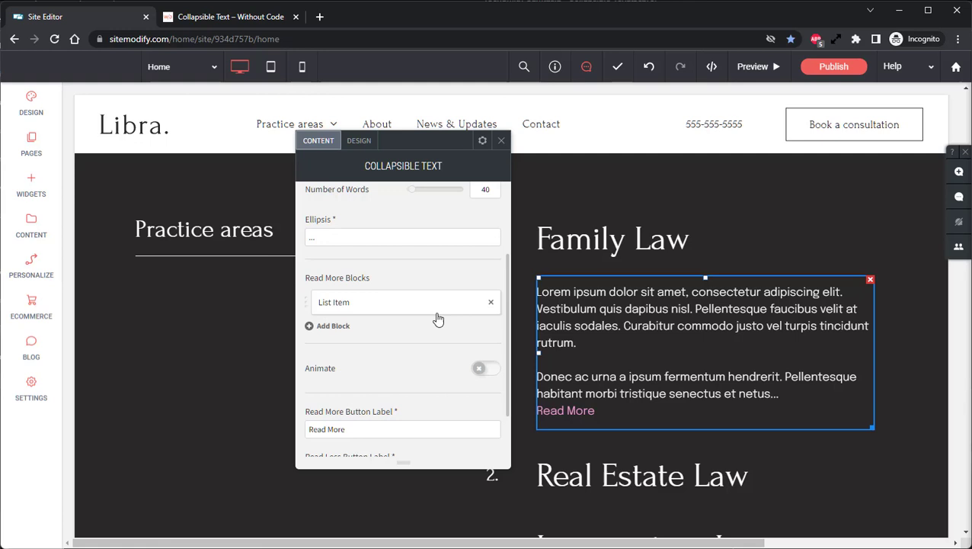
{"action": "mouse_move", "coordinate": [348, 333]}
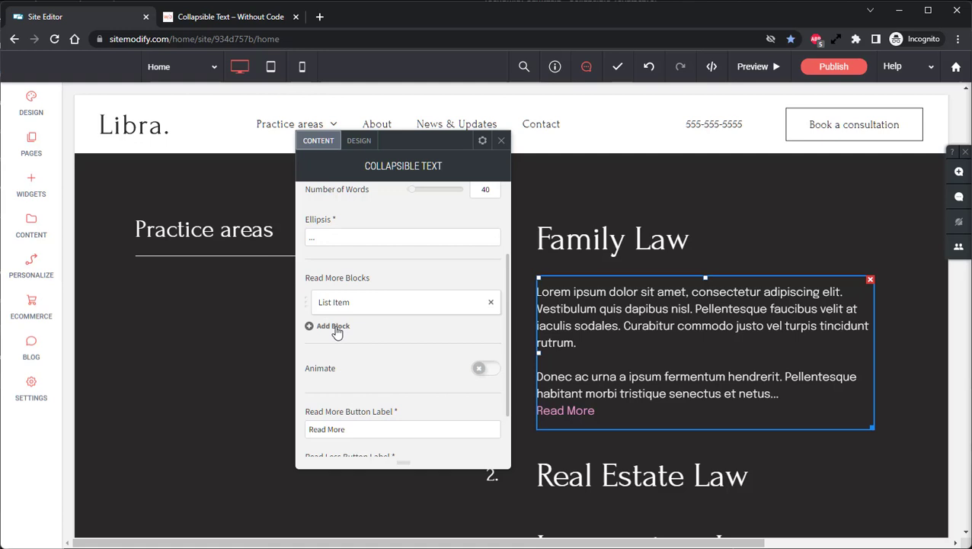
{"action": "left_click", "coordinate": [332, 326]}
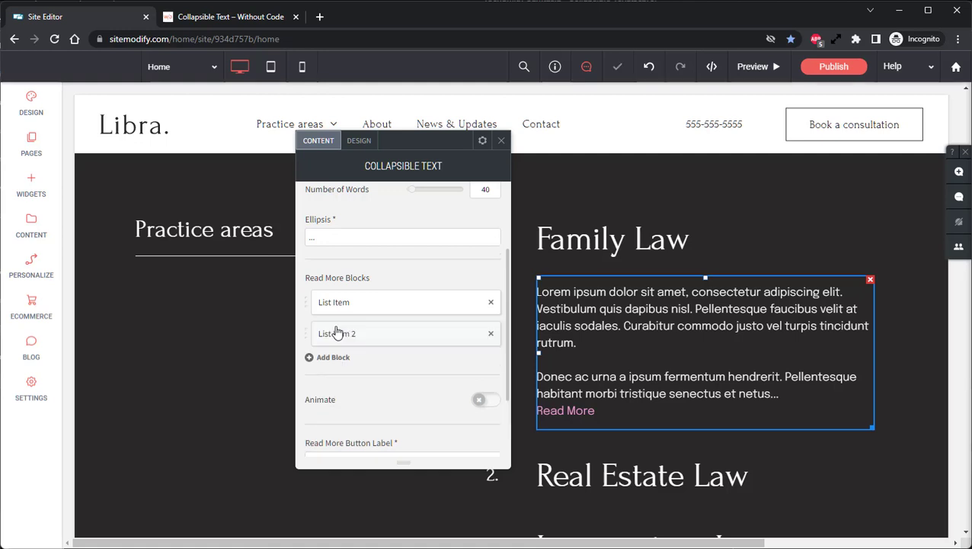
{"action": "scroll", "scroll_direction": "down", "scroll_amount": 3}
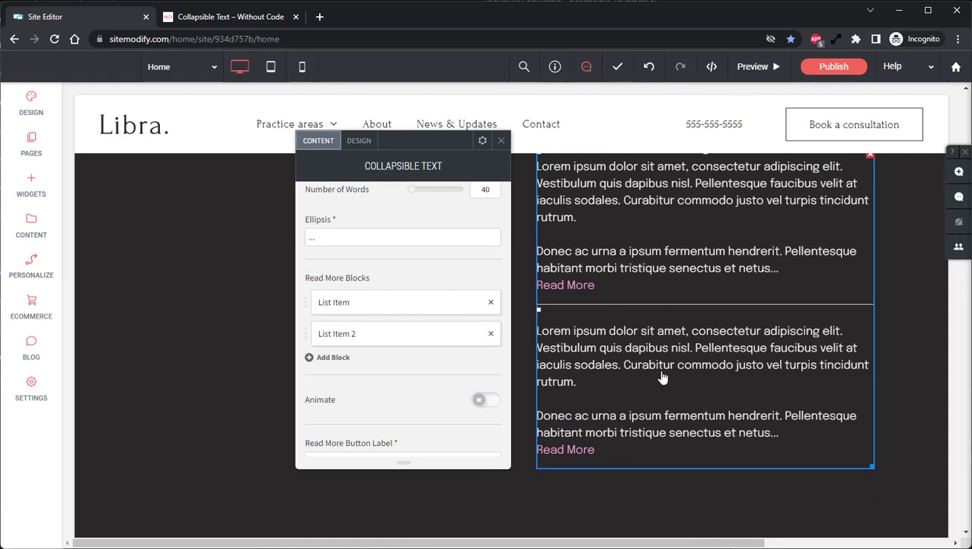
Enable the expand animation with the default 400 ms duration.
{"action": "left_click", "coordinate": [491, 333]}
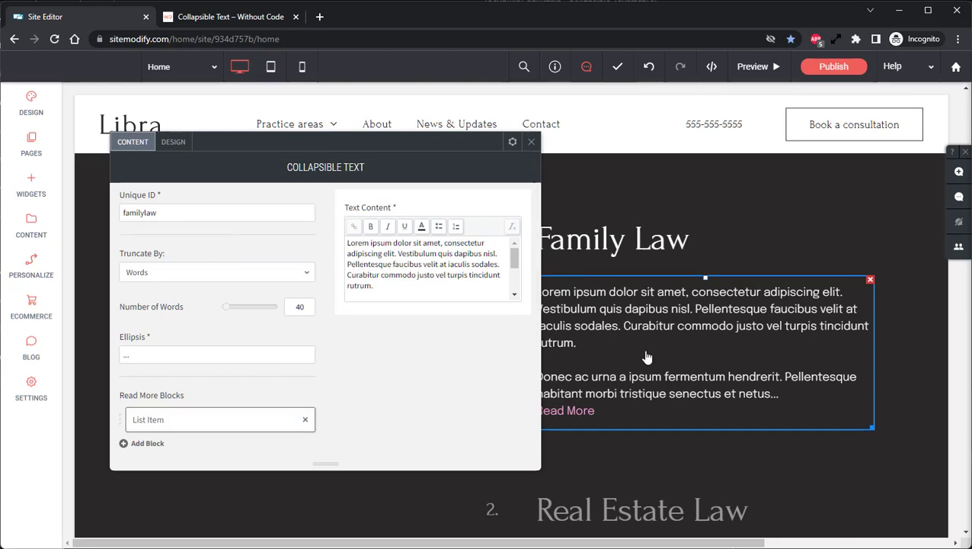
{"action": "scroll", "scroll_direction": "down", "scroll_amount": 3}
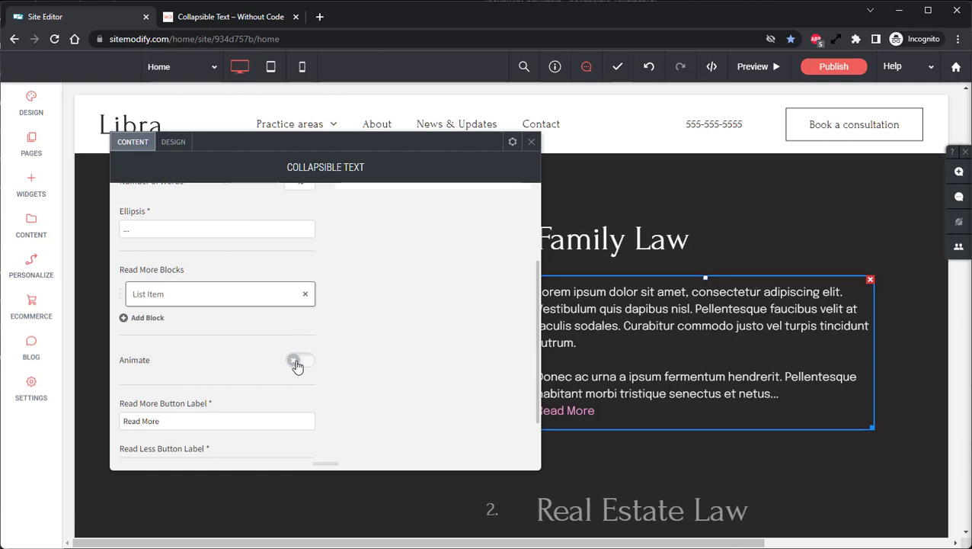
{"action": "left_click", "coordinate": [300, 360]}
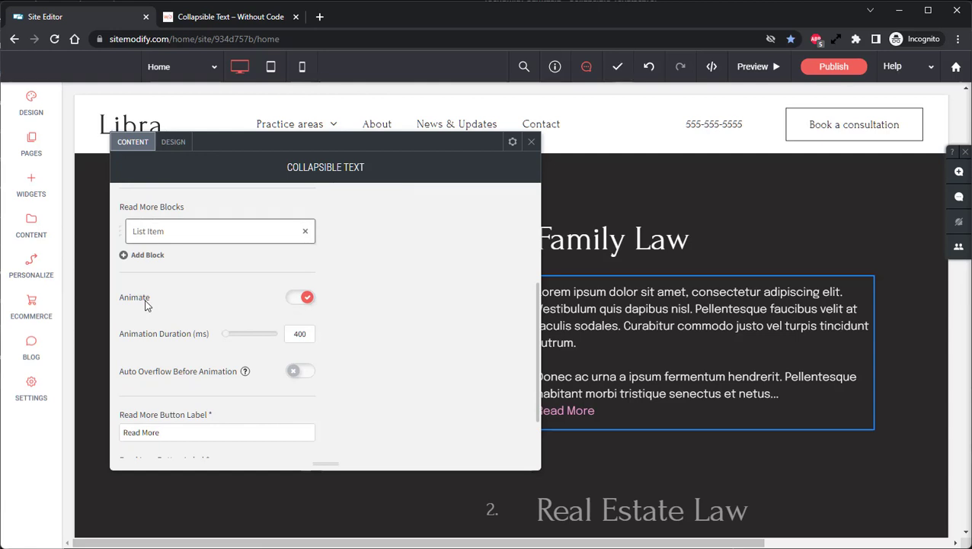
{"action": "mouse_move", "coordinate": [174, 338]}
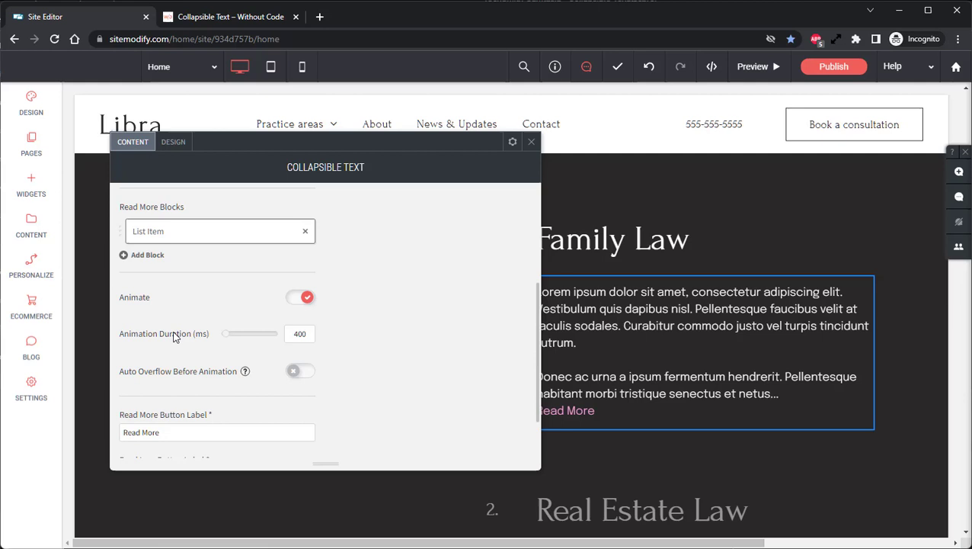
{"action": "mouse_move", "coordinate": [210, 357]}
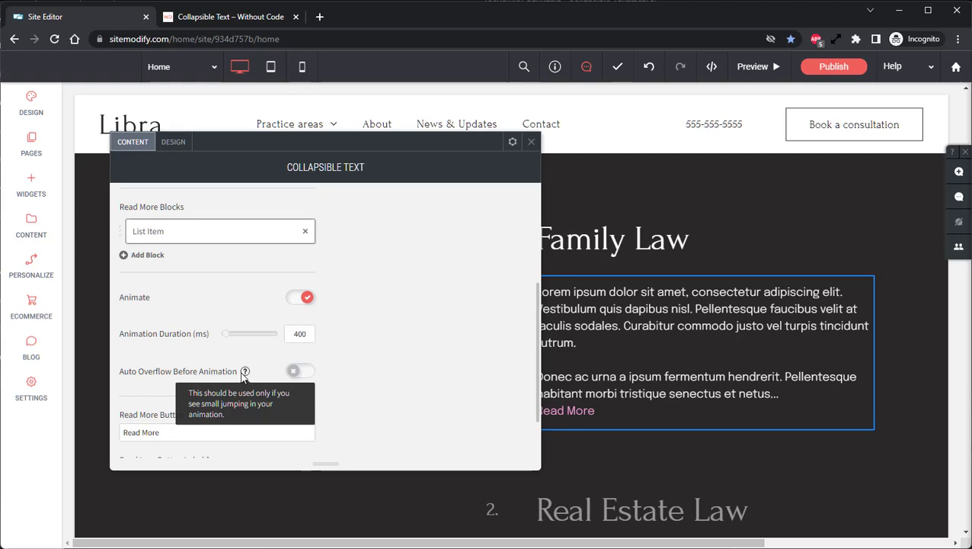
{"action": "mouse_move", "coordinate": [189, 372]}
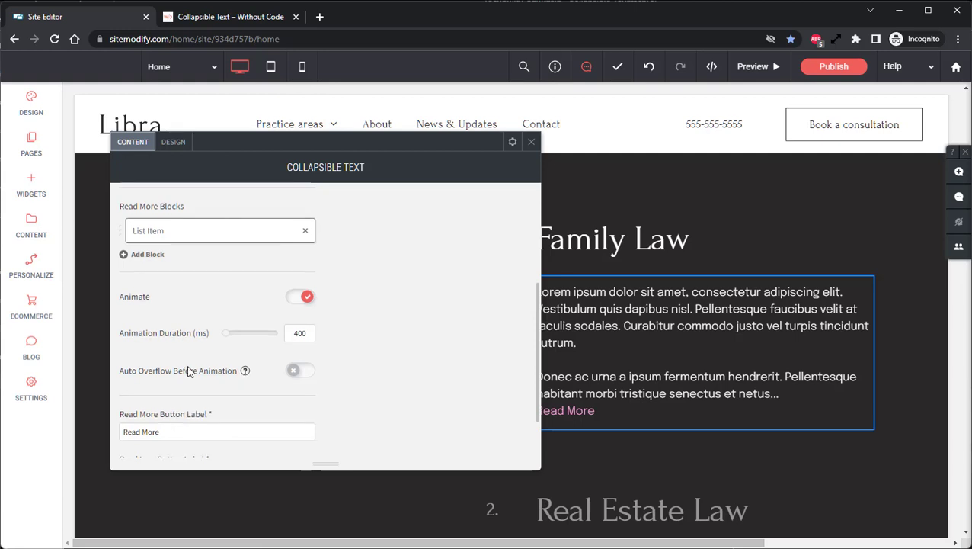
Replace the lorem ipsum in the List Item block with the family law paragraph.
{"action": "scroll", "scroll_direction": "down", "scroll_amount": 3}
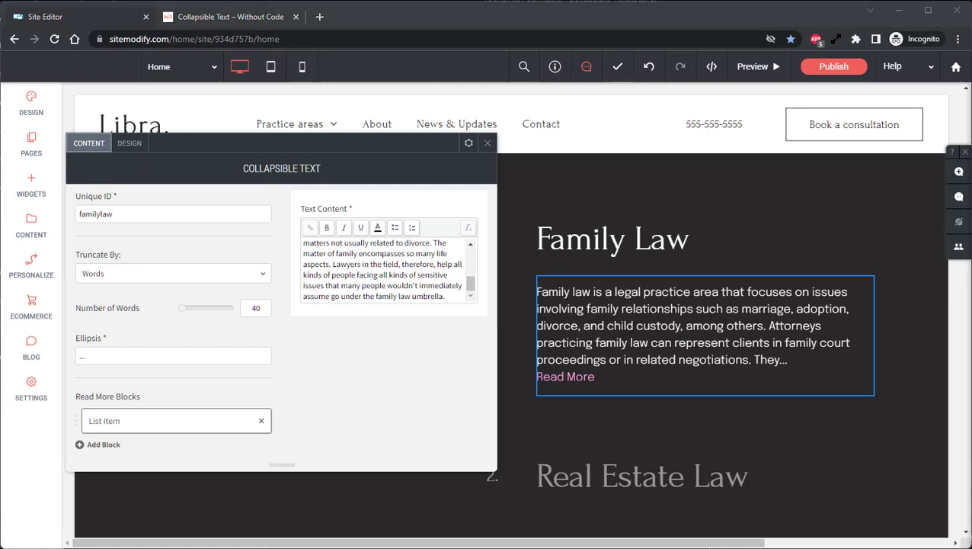
{"action": "mouse_move", "coordinate": [392, 100]}
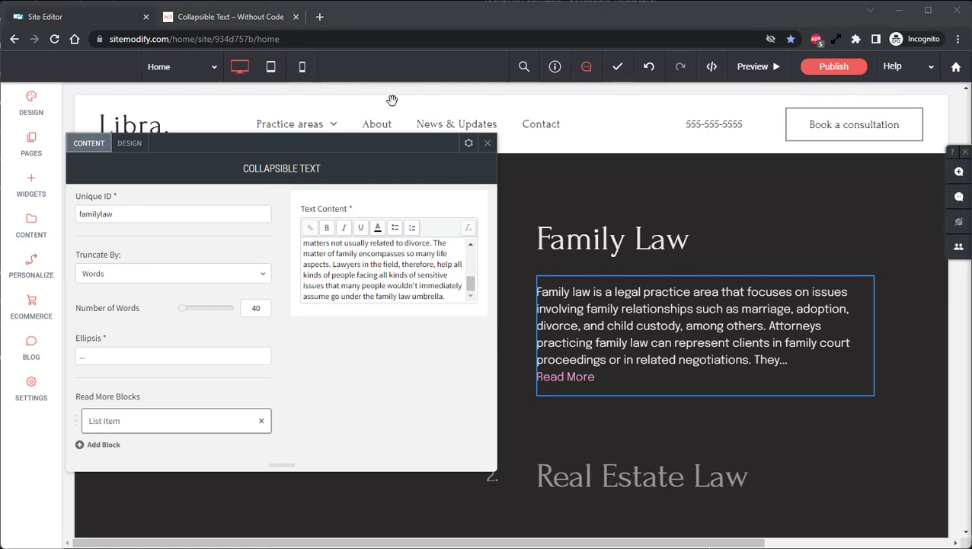
Open wordcounter.net in a new tab and paste the Family Law text into its box.
{"action": "left_click", "coordinate": [469, 17]}
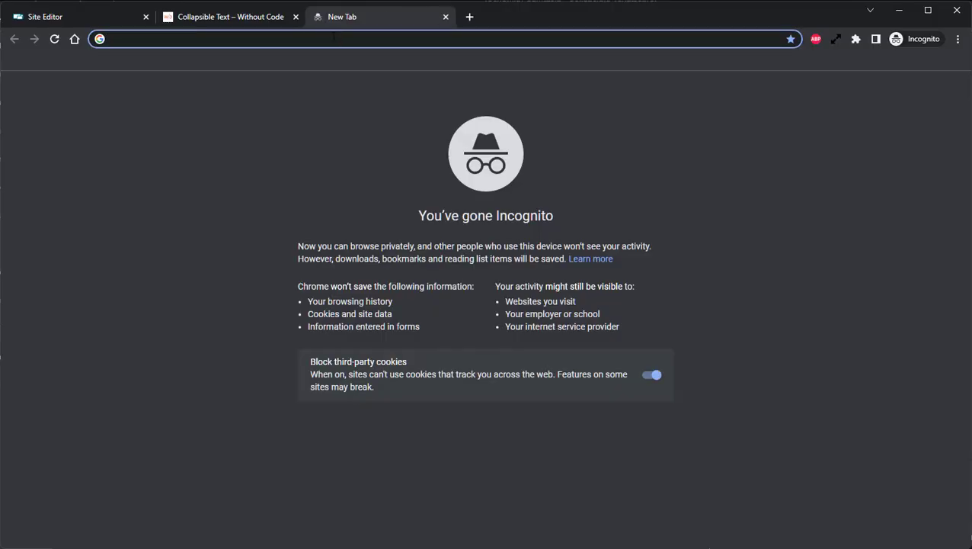
{"action": "type", "text": "wordcounter.net"}
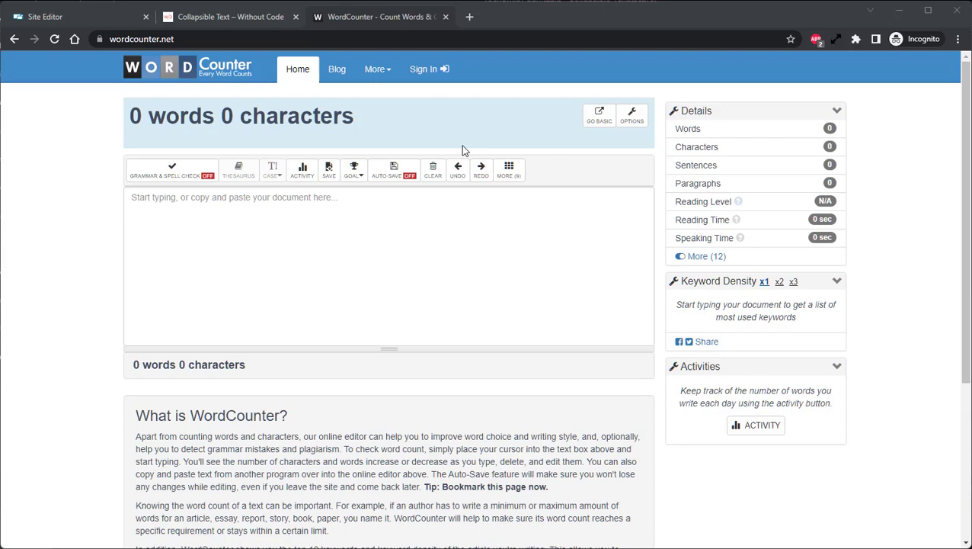
{"action": "left_click", "coordinate": [77, 15]}
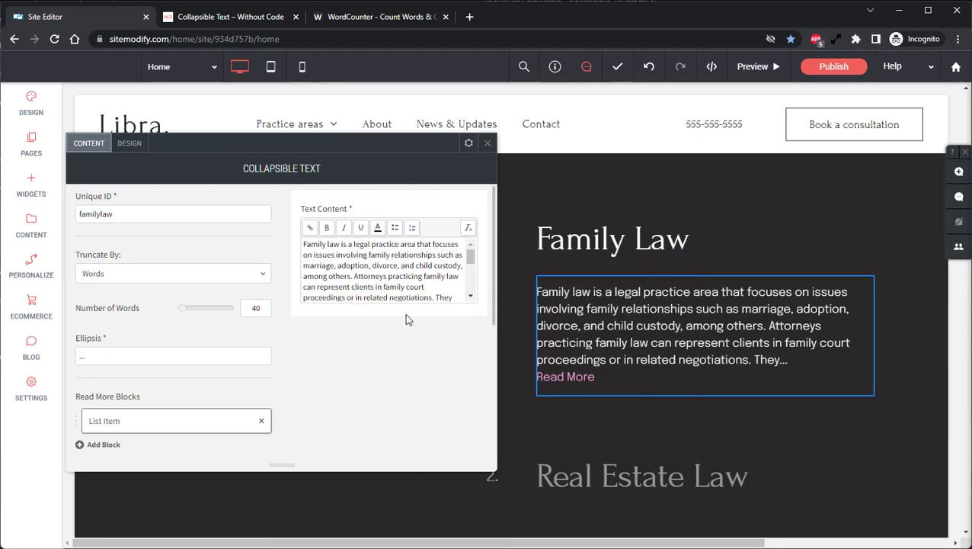
{"action": "left_click", "coordinate": [378, 16]}
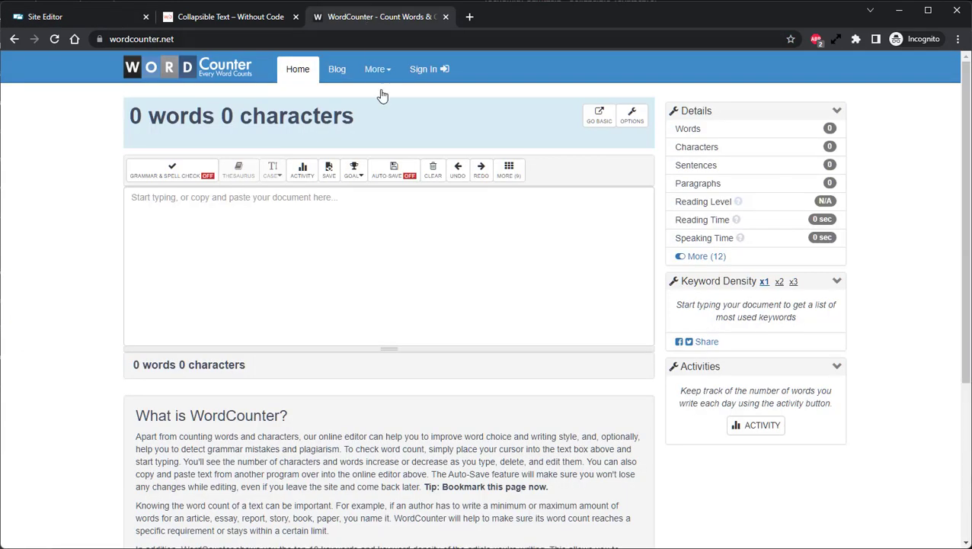
{"action": "left_click", "coordinate": [363, 266]}
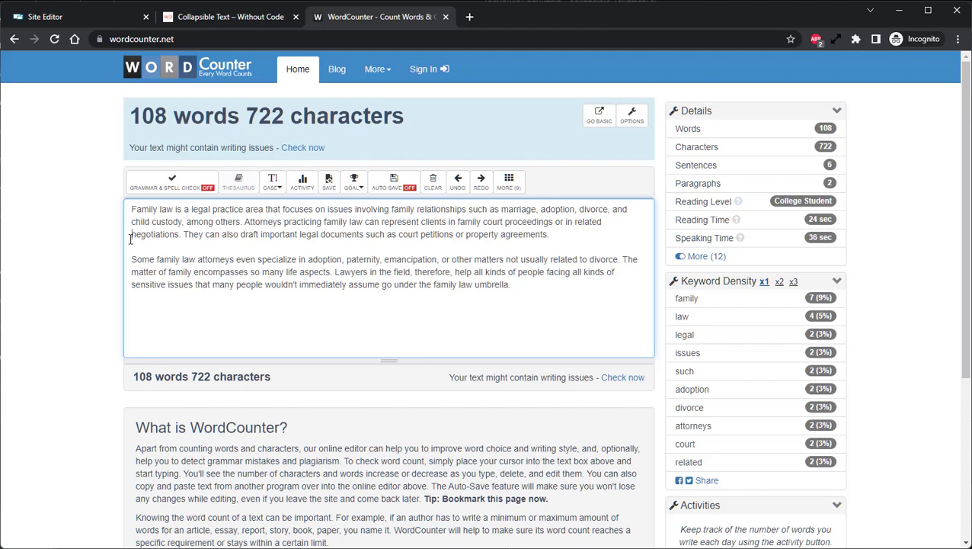
Select the first paragraph to read its count of 53 words.
{"action": "double_click", "coordinate": [136, 209]}
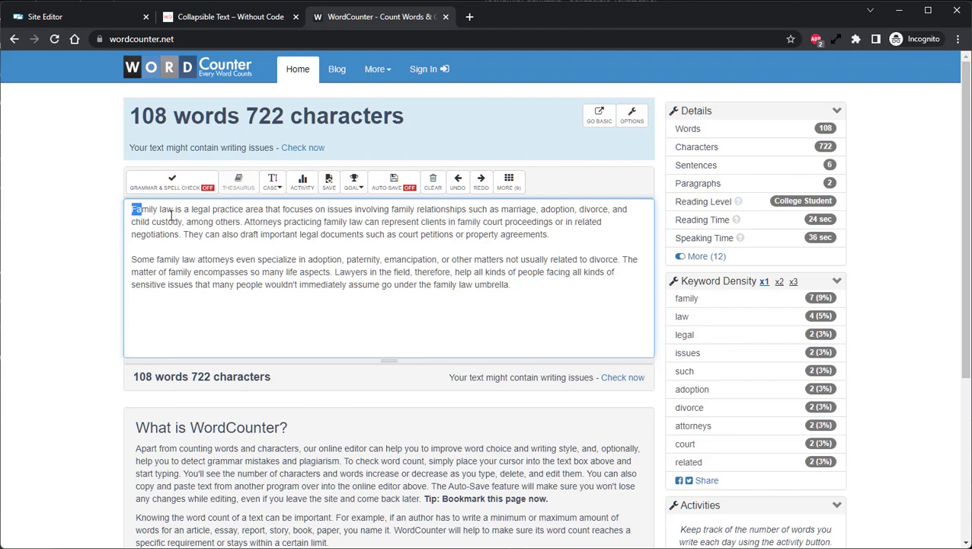
{"action": "left_click_drag", "start_coordinate": [134, 207], "coordinate": [549, 235]}
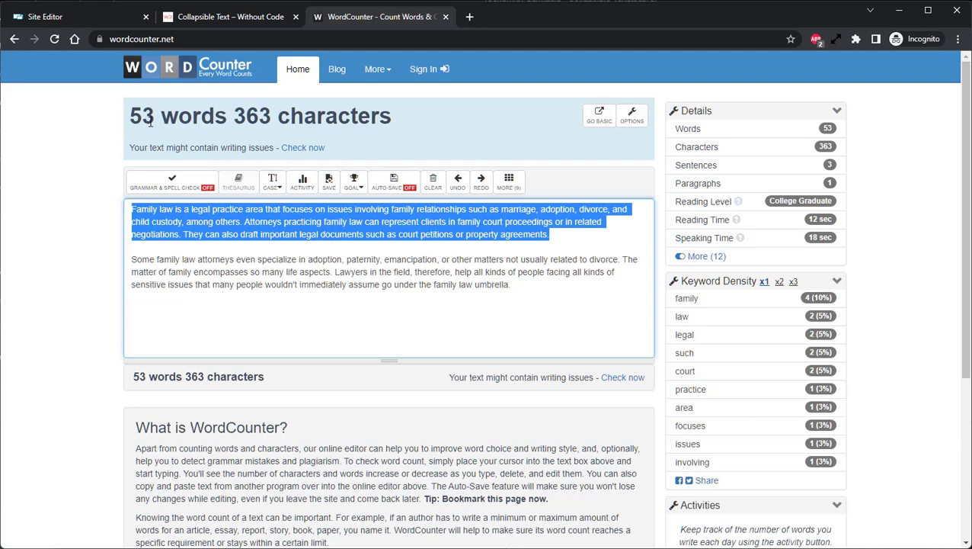
{"action": "mouse_move", "coordinate": [81, 30]}
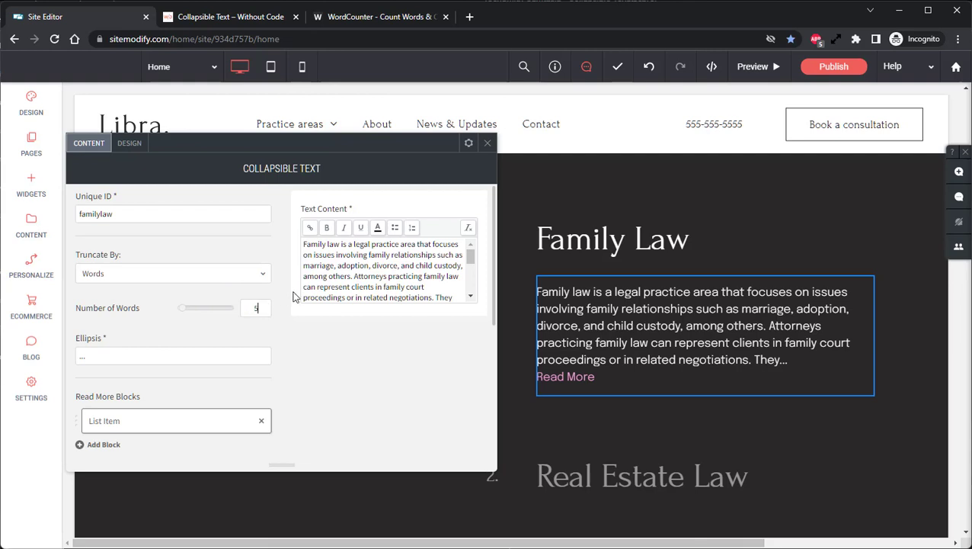
Change Number of Words from 40 to 53 so the whole first paragraph previews.
{"action": "type", "text": "3"}
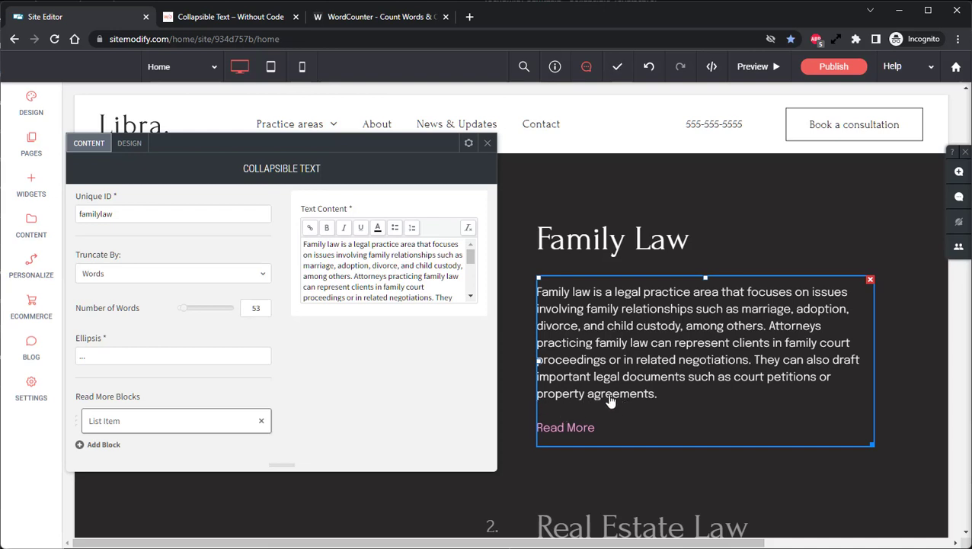
{"action": "mouse_move", "coordinate": [606, 400]}
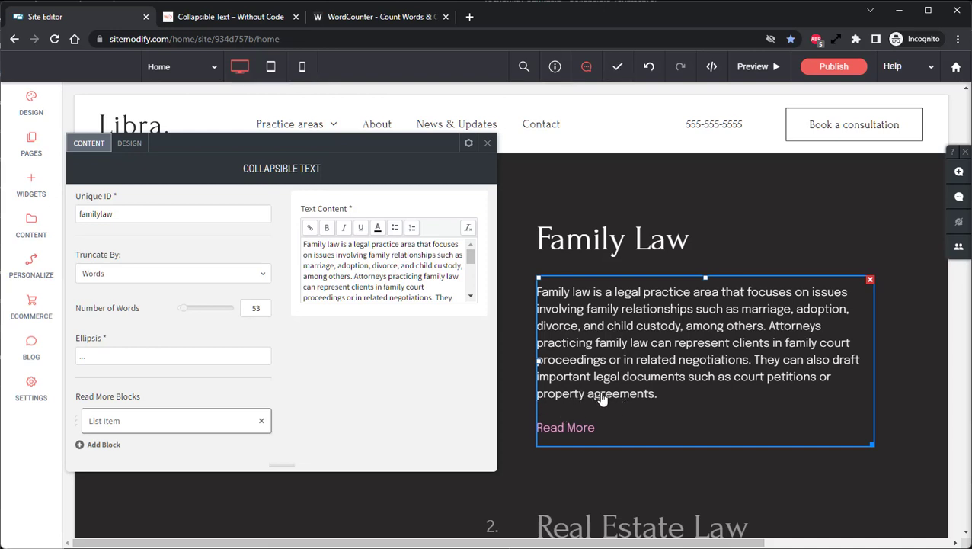
{"action": "left_click", "coordinate": [378, 15]}
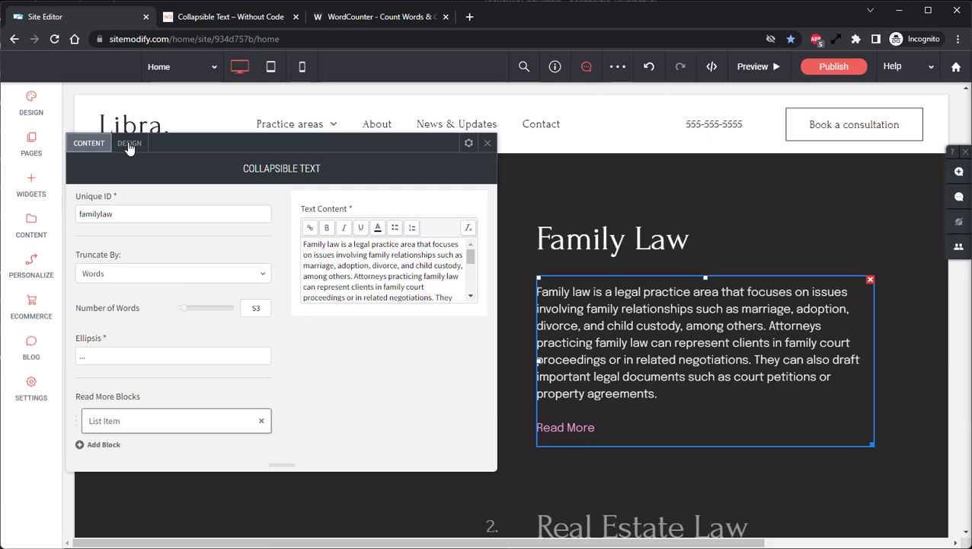
Glance through the Design styling options and close the Collapsible Text panel.
{"action": "left_click", "coordinate": [128, 143]}
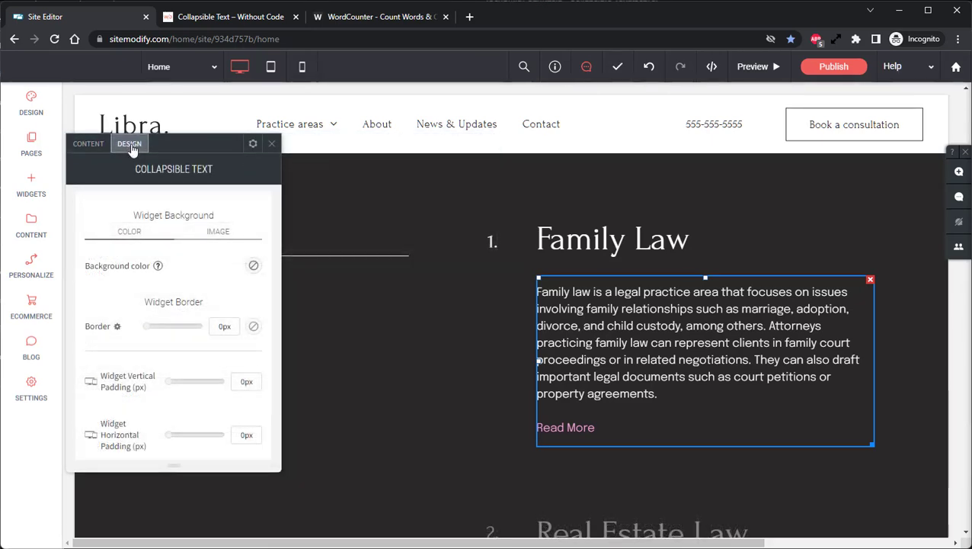
{"action": "scroll", "scroll_direction": "down", "scroll_amount": 3}
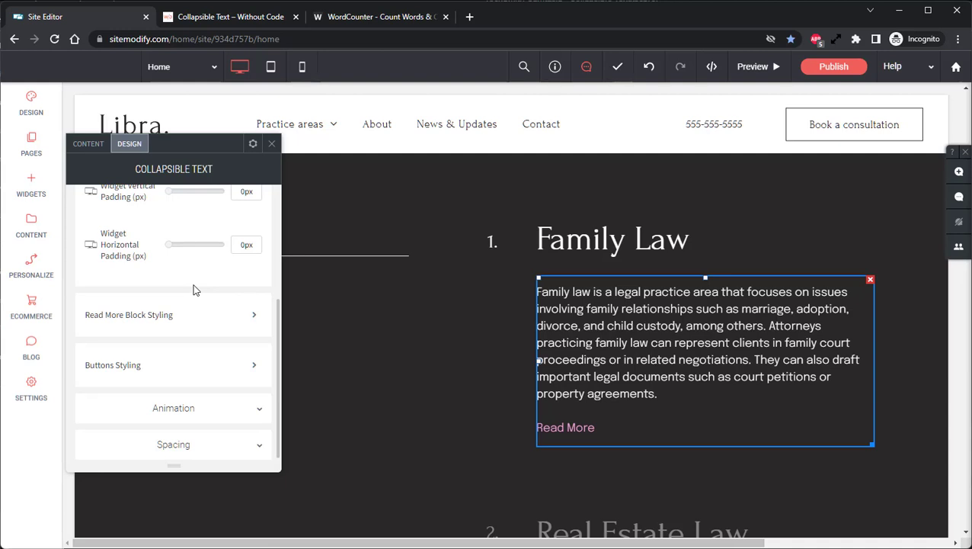
{"action": "mouse_move", "coordinate": [200, 271]}
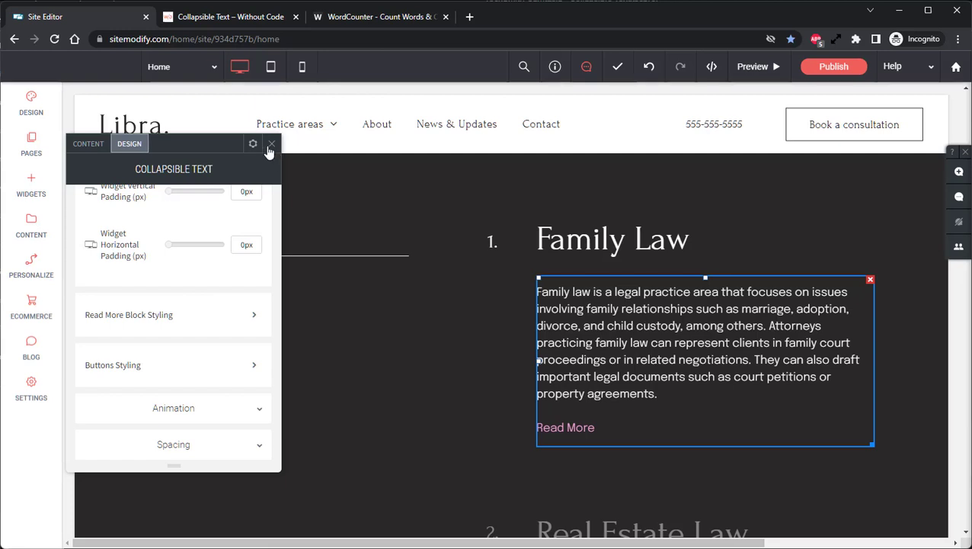
{"action": "left_click", "coordinate": [272, 144]}
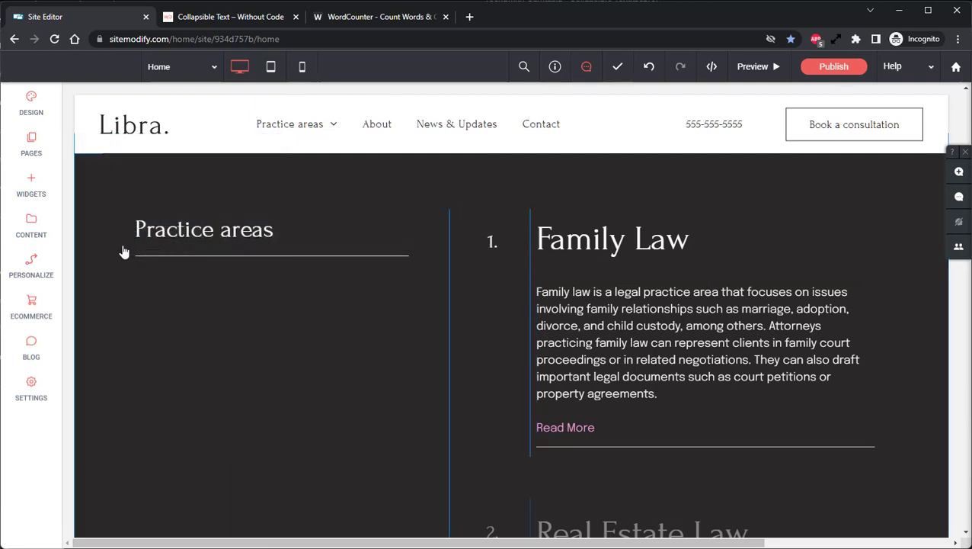
Review the global paragraph font size, try a larger value and return it to 18.
{"action": "left_click", "coordinate": [30, 104]}
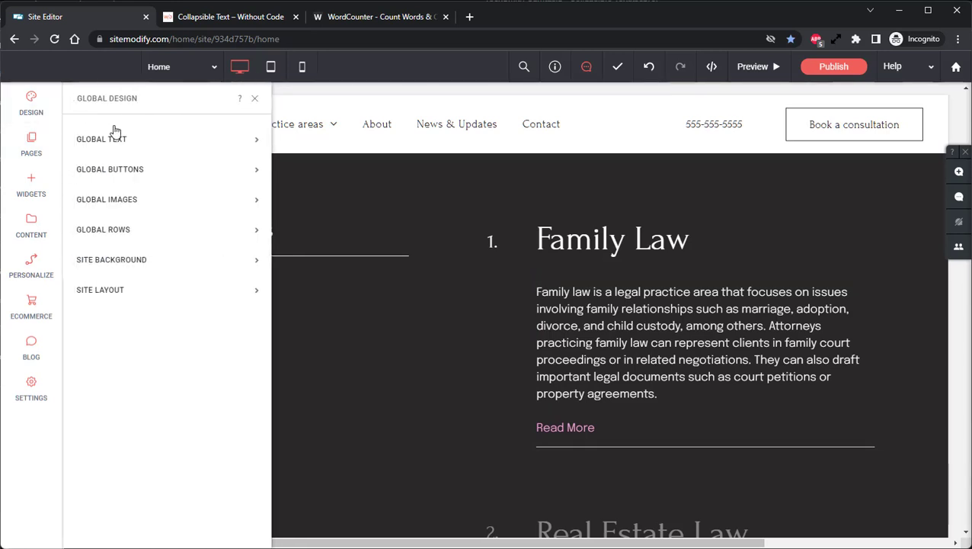
{"action": "left_click", "coordinate": [100, 138]}
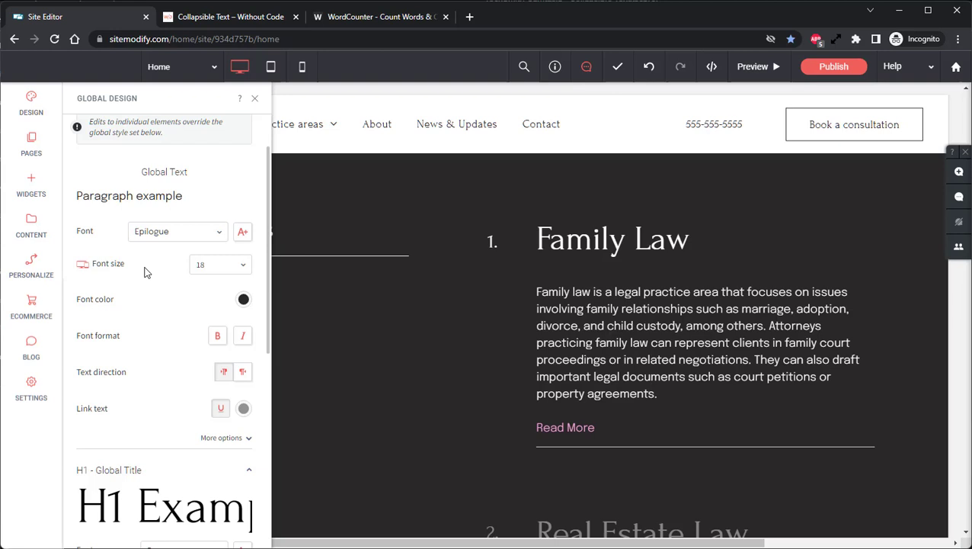
{"action": "mouse_move", "coordinate": [246, 277]}
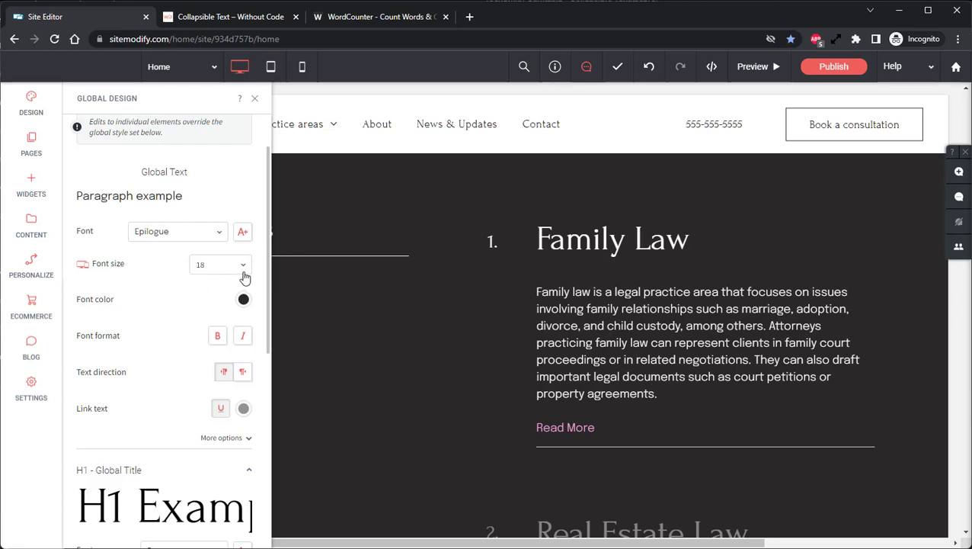
{"action": "left_click", "coordinate": [221, 264]}
{"action": "type", "text": "30"}
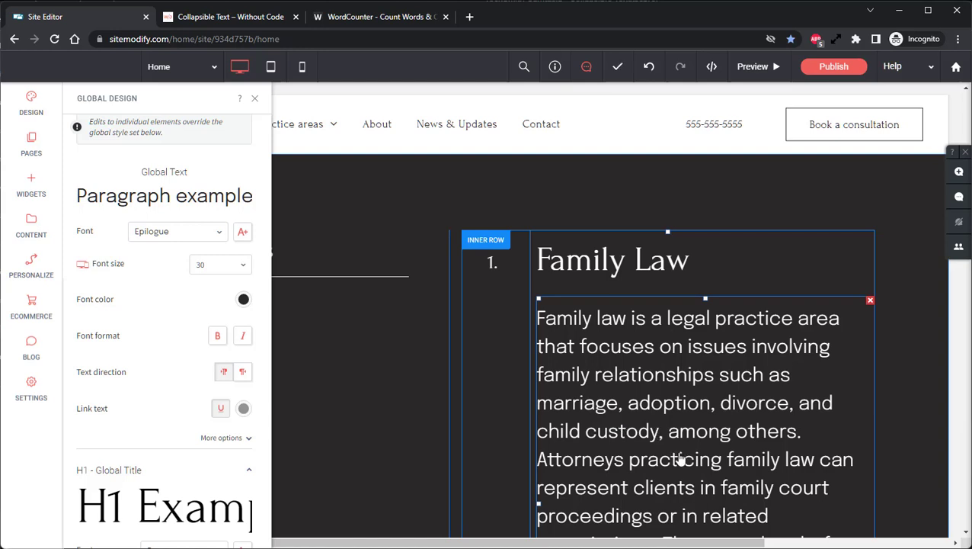
{"action": "left_click", "coordinate": [220, 266]}
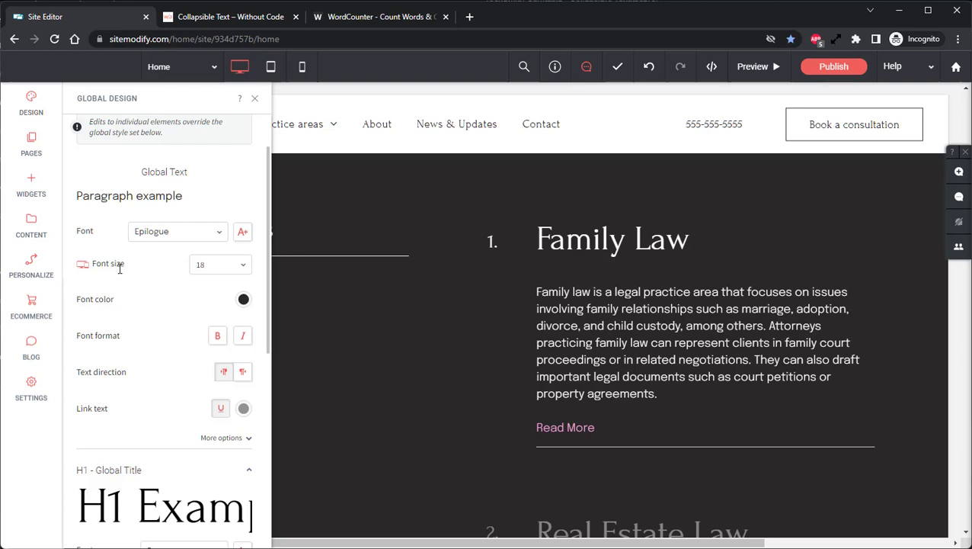
{"action": "left_click", "coordinate": [637, 358]}
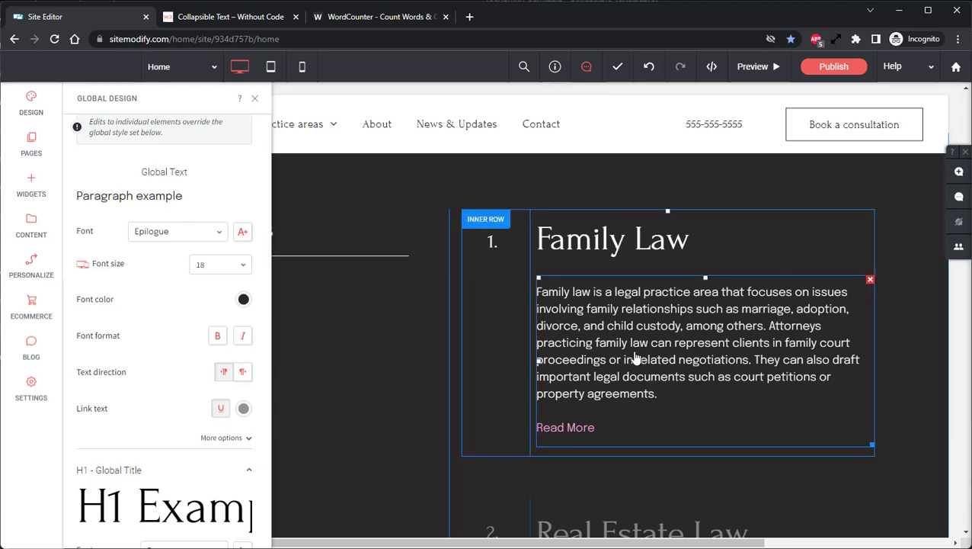
{"action": "mouse_move", "coordinate": [599, 329]}
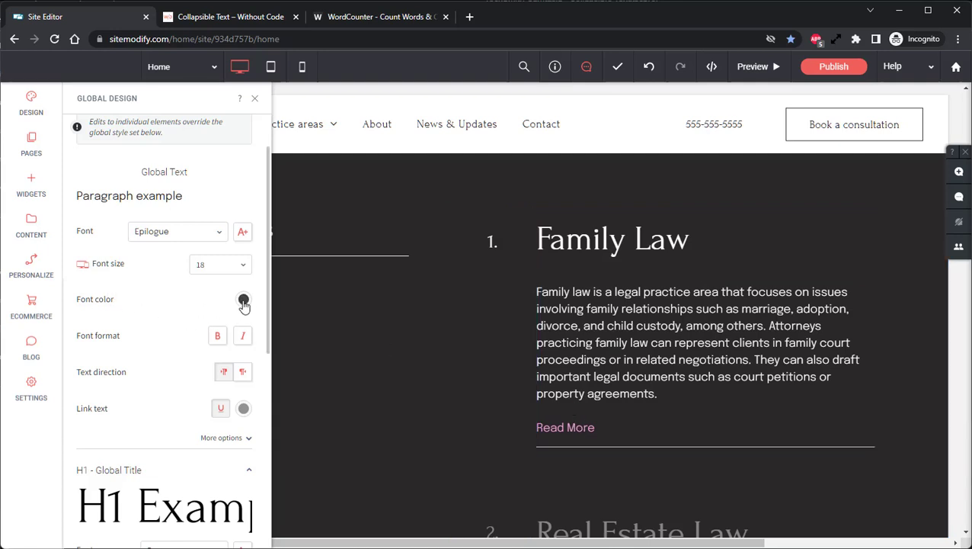
Check the global paragraph colour picker and close it without changing the colour.
{"action": "left_click", "coordinate": [243, 299]}
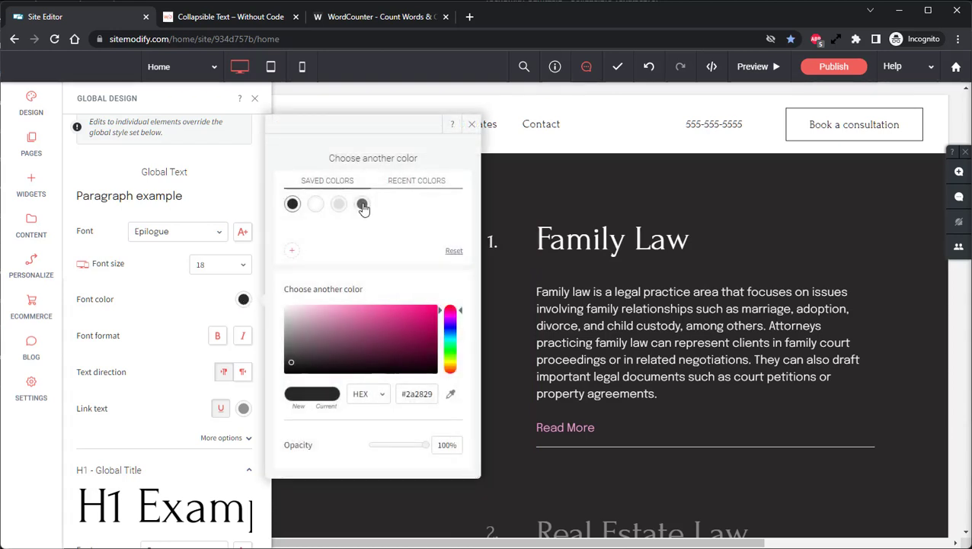
{"action": "left_click", "coordinate": [363, 204]}
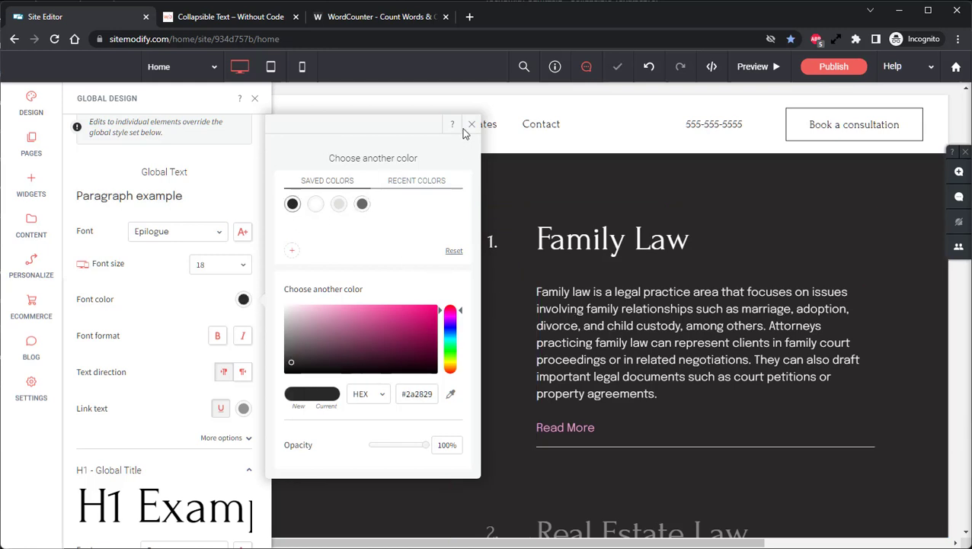
{"action": "left_click", "coordinate": [471, 123]}
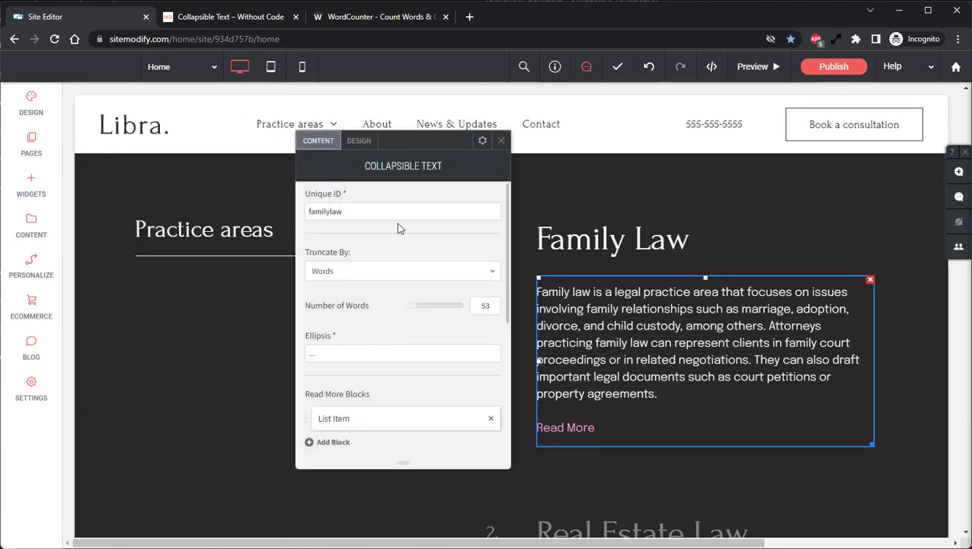
Turn on Inline Button for the Family Law Read More, then return to the content settings.
{"action": "left_click", "coordinate": [360, 140]}
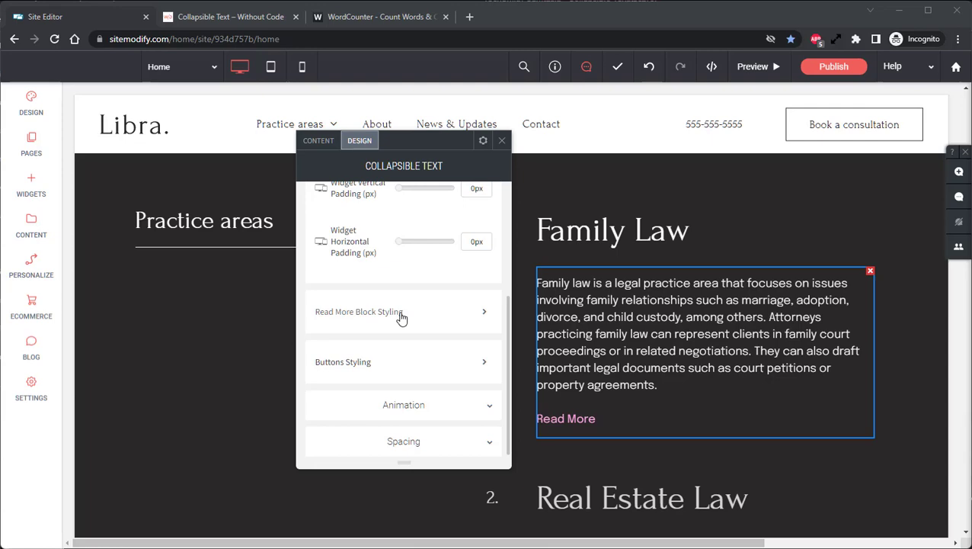
{"action": "left_click", "coordinate": [343, 361]}
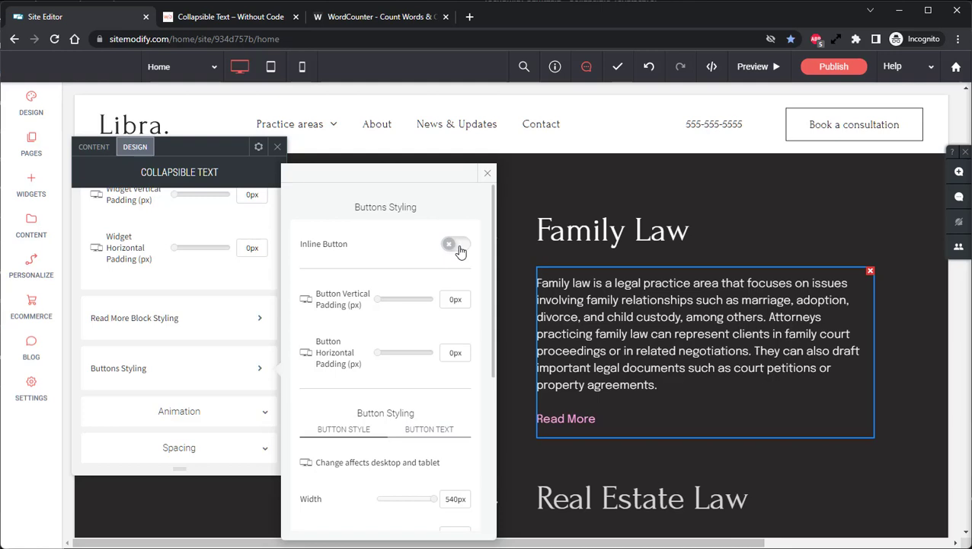
{"action": "left_click", "coordinate": [454, 243]}
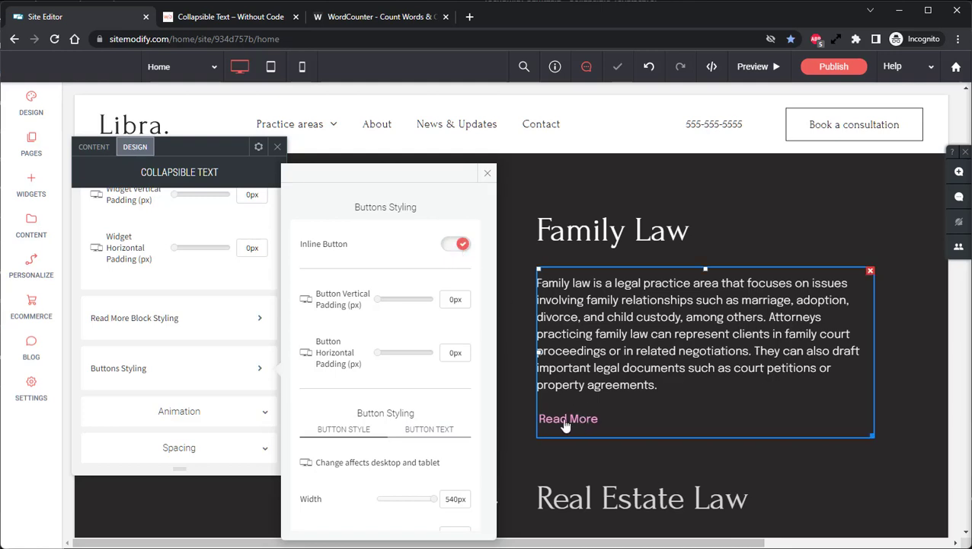
{"action": "mouse_move", "coordinate": [679, 388]}
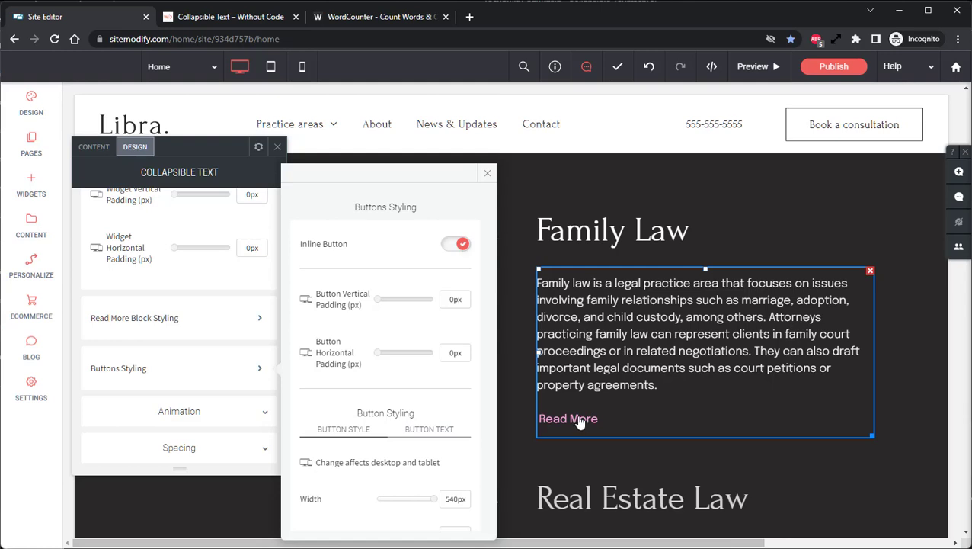
{"action": "mouse_move", "coordinate": [212, 241]}
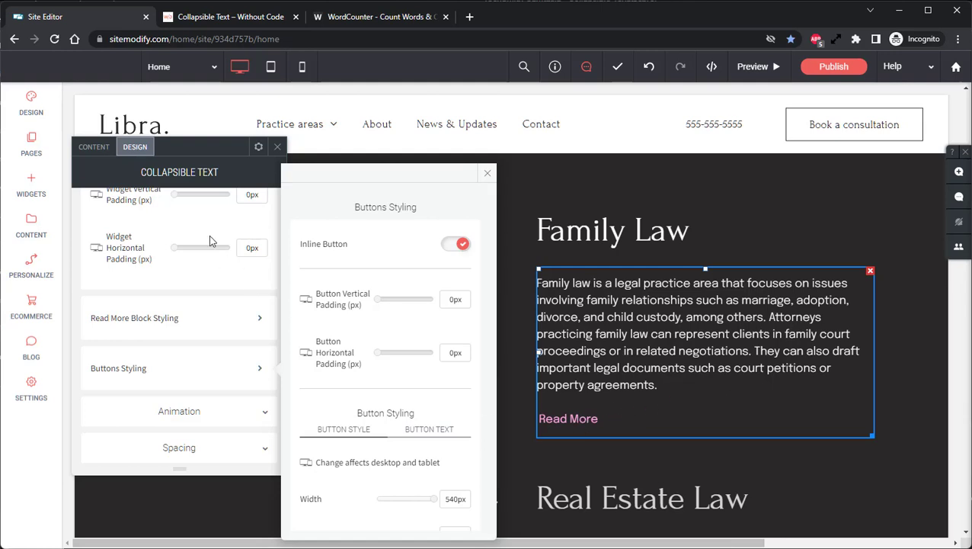
{"action": "left_click", "coordinate": [95, 146]}
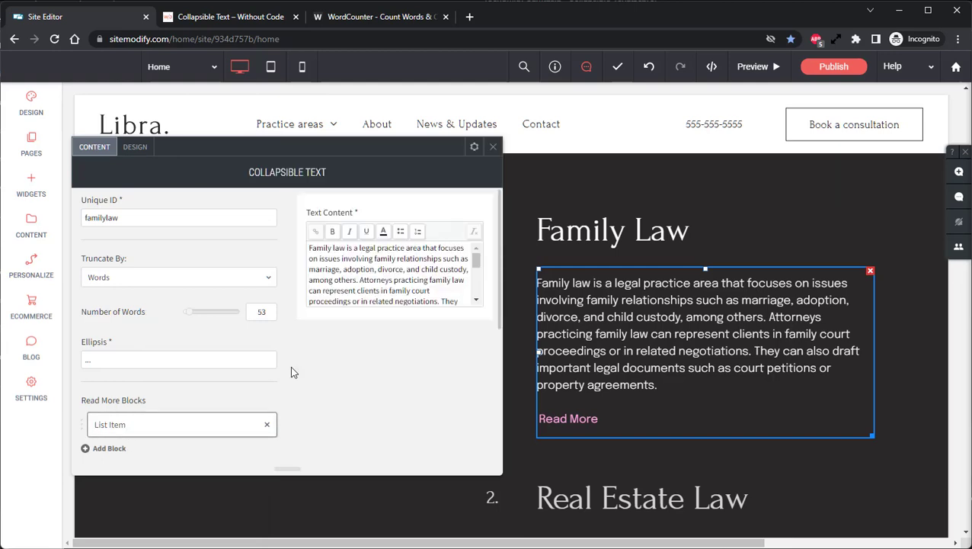
Set Number of Words to 30 so the Family Law text ends with an ellipsis and Read More.
{"action": "scroll", "scroll_direction": "down", "scroll_amount": 3}
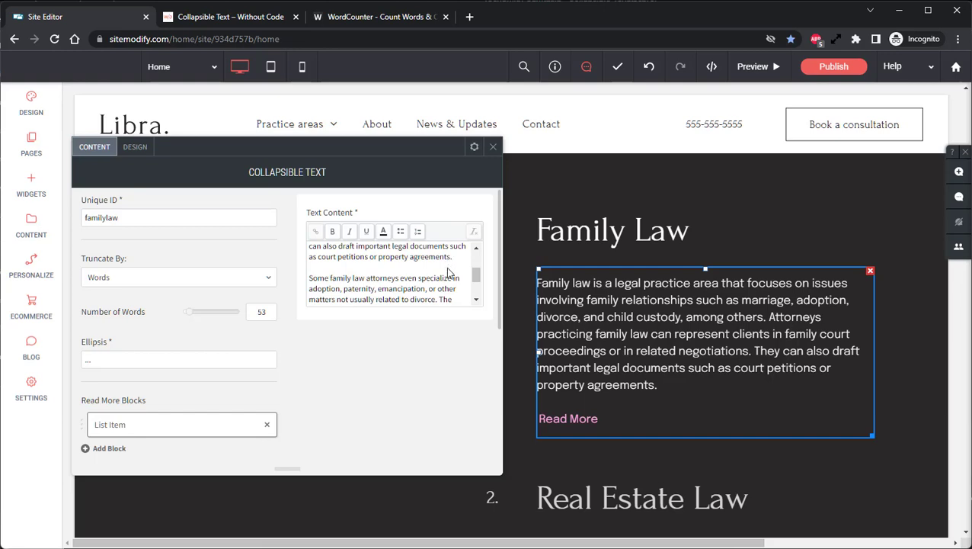
{"action": "mouse_move", "coordinate": [440, 273]}
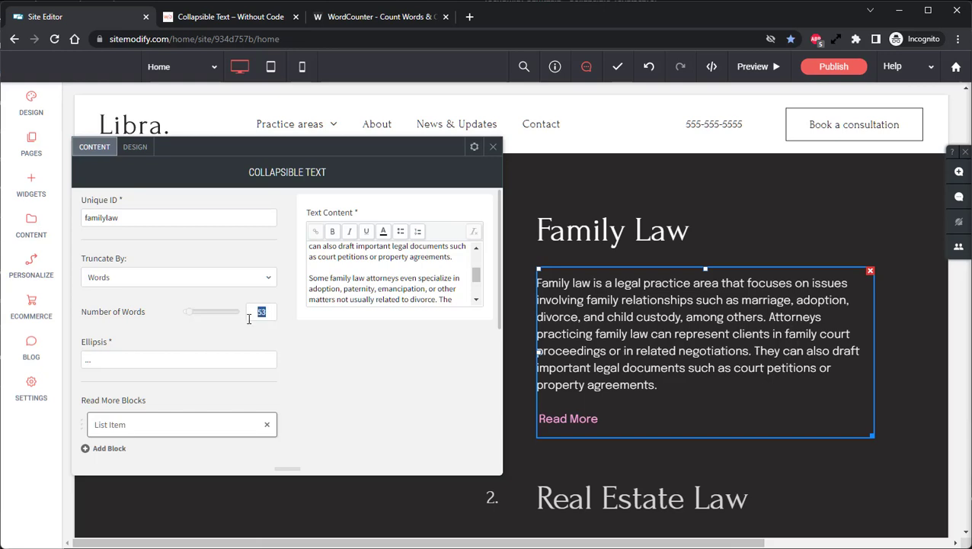
{"action": "type", "text": "30"}
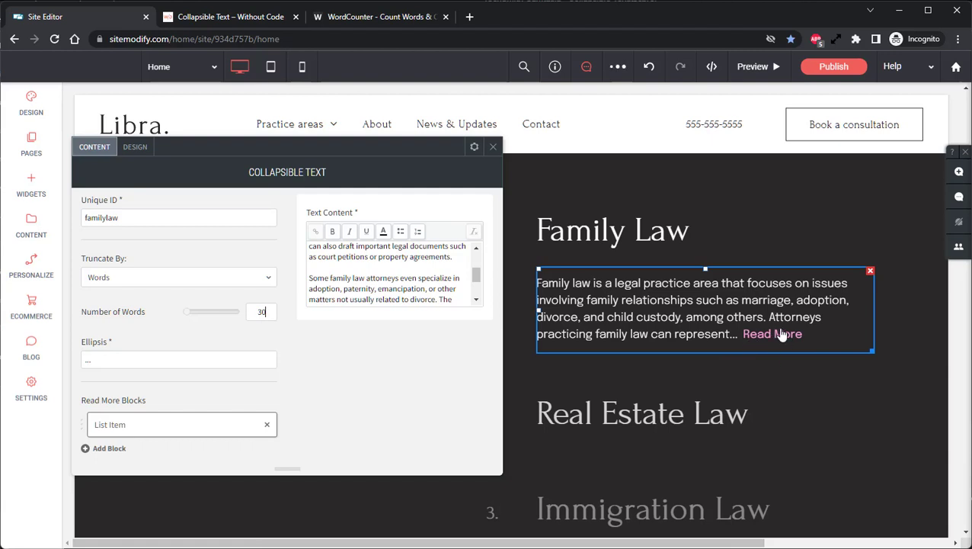
{"action": "left_click", "coordinate": [134, 146]}
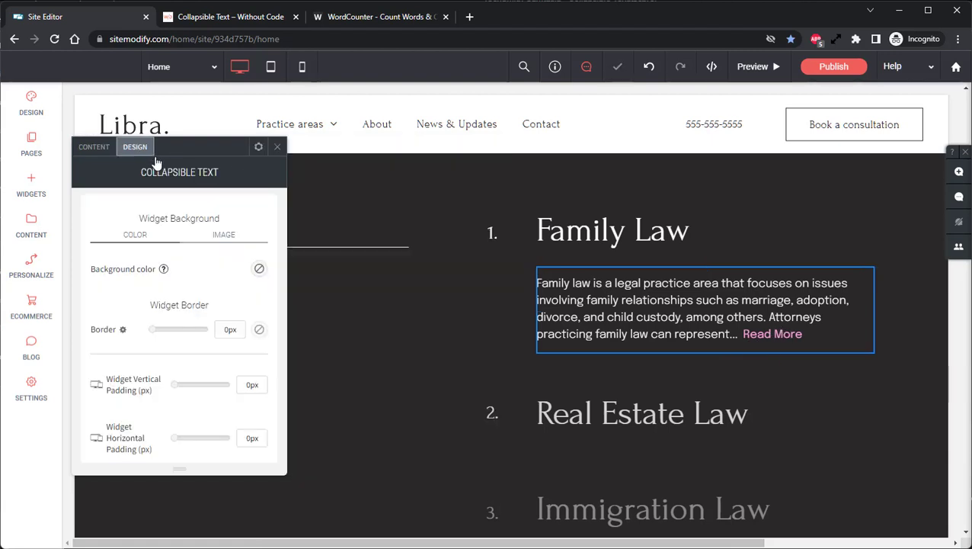
Turn off Inline Button so Read More sits on its own line below the text.
{"action": "scroll", "scroll_direction": "down", "scroll_amount": 3}
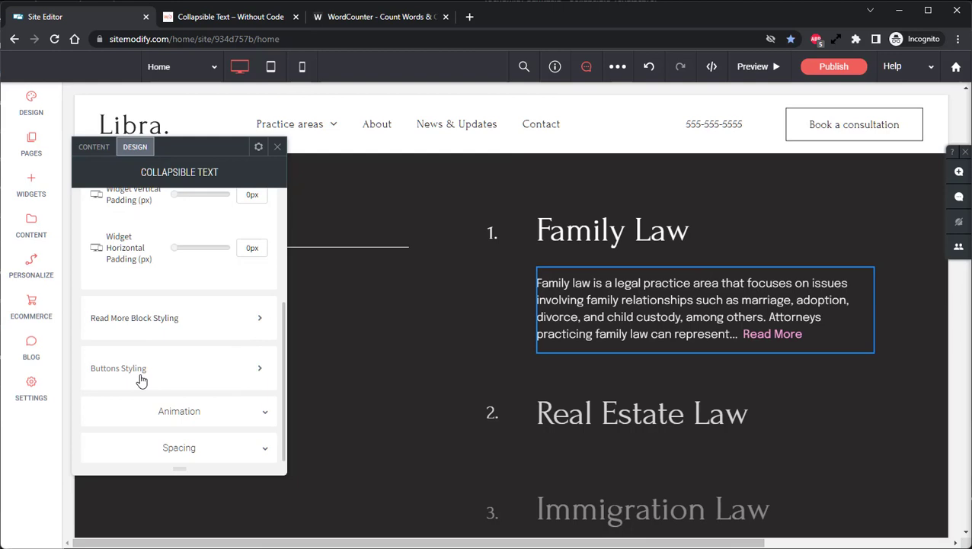
{"action": "left_click", "coordinate": [119, 368]}
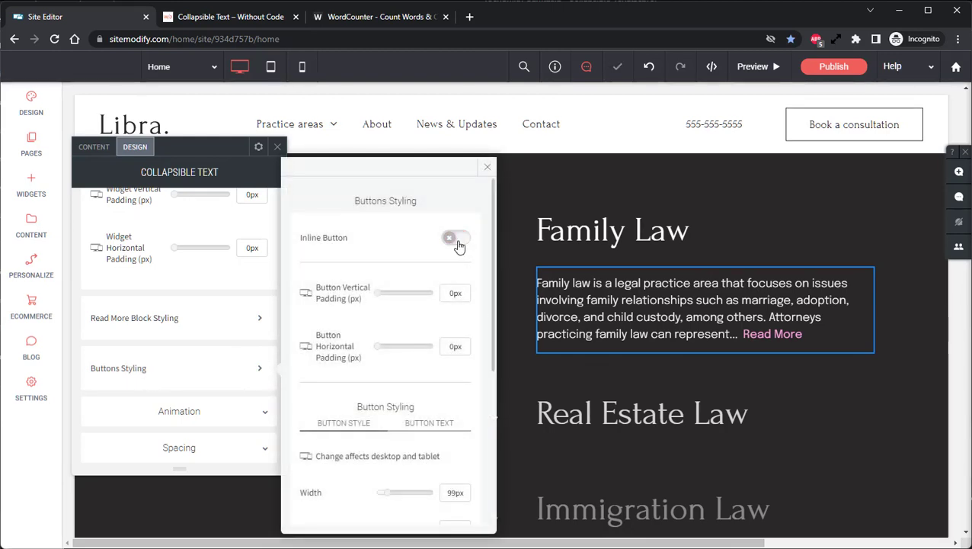
{"action": "left_click", "coordinate": [450, 238]}
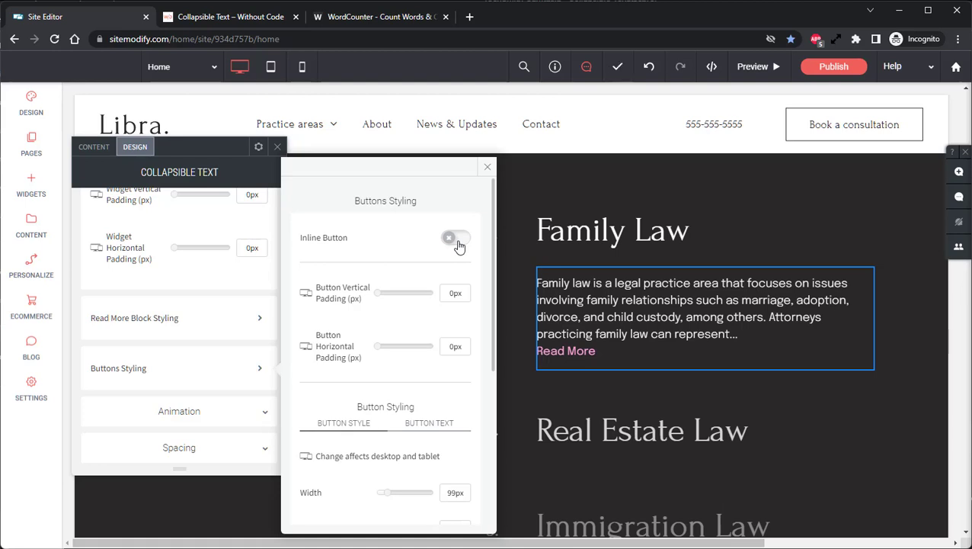
{"action": "scroll", "scroll_direction": "down", "scroll_amount": 3}
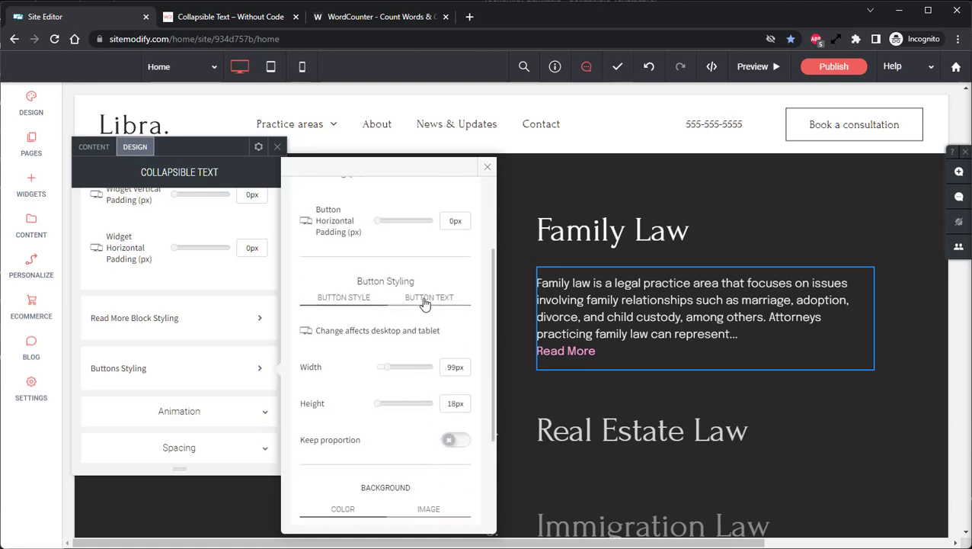
Make the Read More button text bold and gray, then close the widget settings.
{"action": "left_click", "coordinate": [430, 298]}
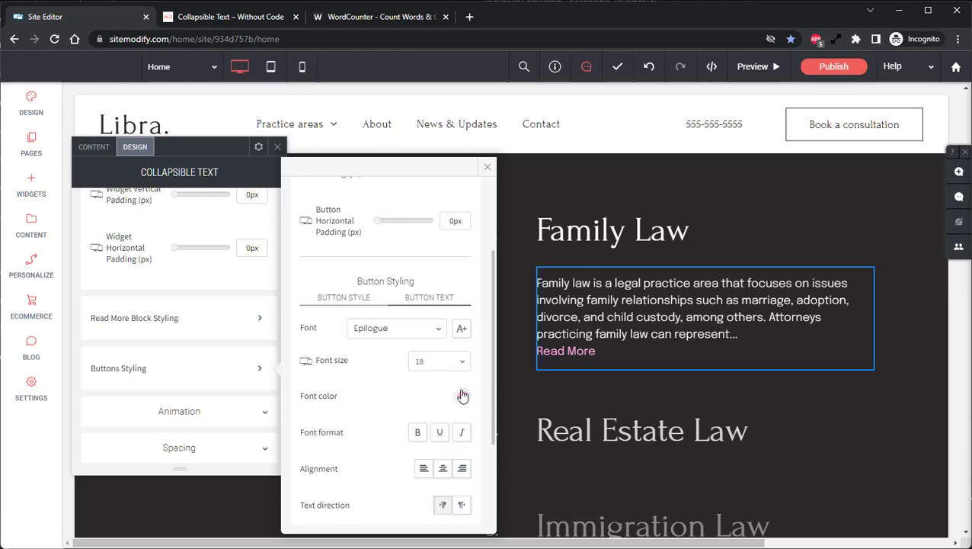
{"action": "left_click", "coordinate": [463, 397]}
{"action": "type", "text": "#989797"}
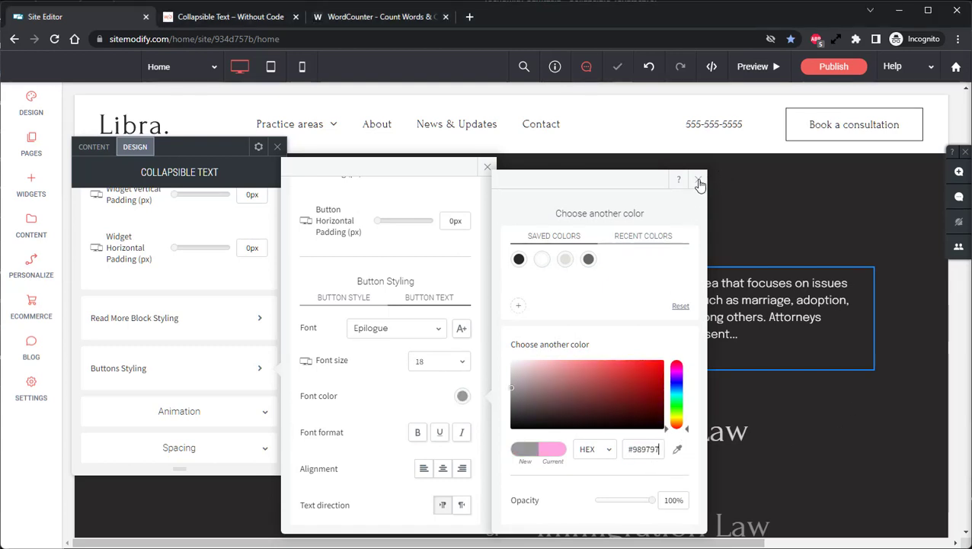
{"action": "left_click", "coordinate": [698, 183]}
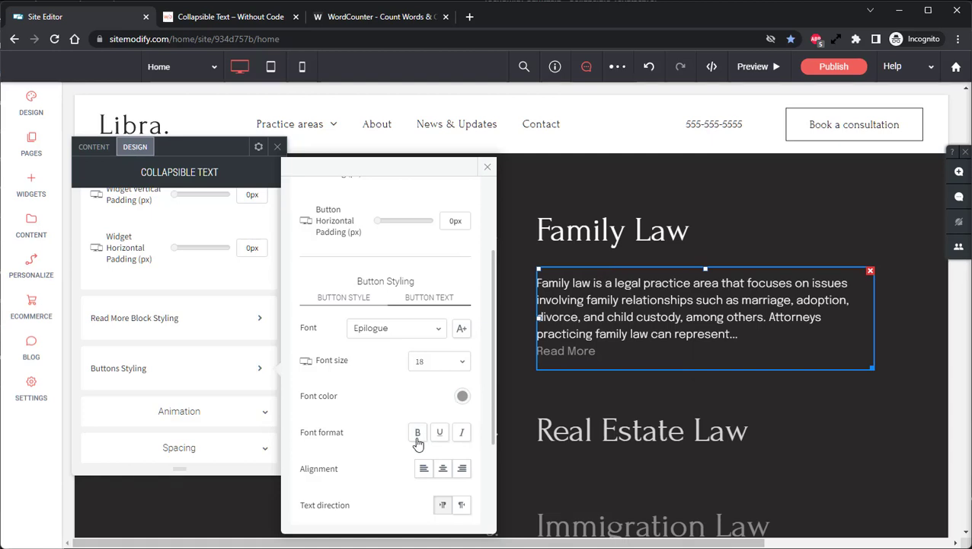
{"action": "left_click", "coordinate": [418, 433]}
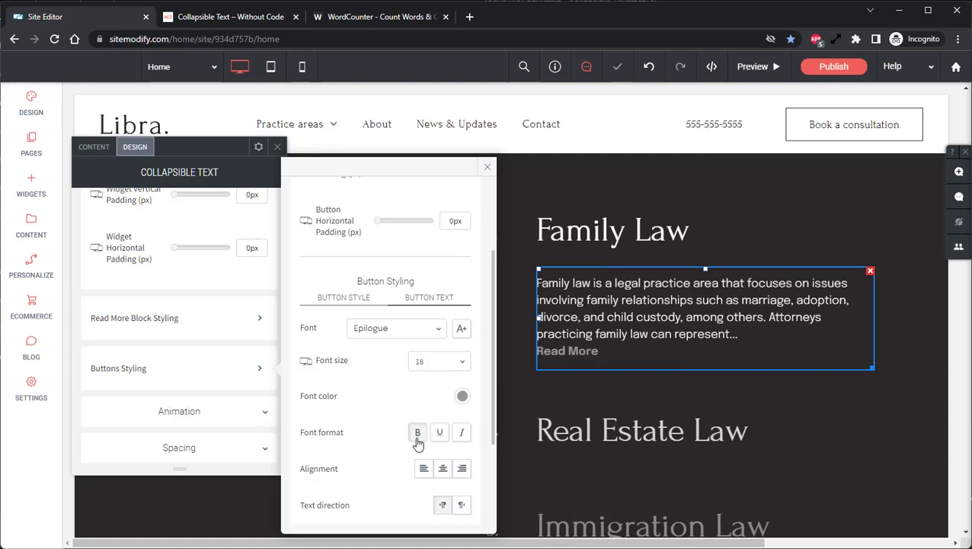
{"action": "left_click", "coordinate": [618, 67]}
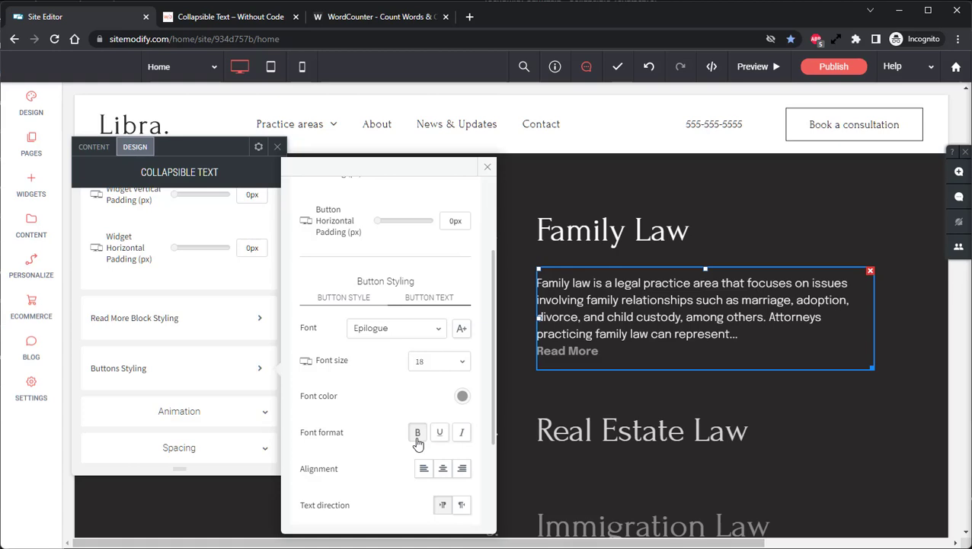
{"action": "left_click", "coordinate": [439, 432]}
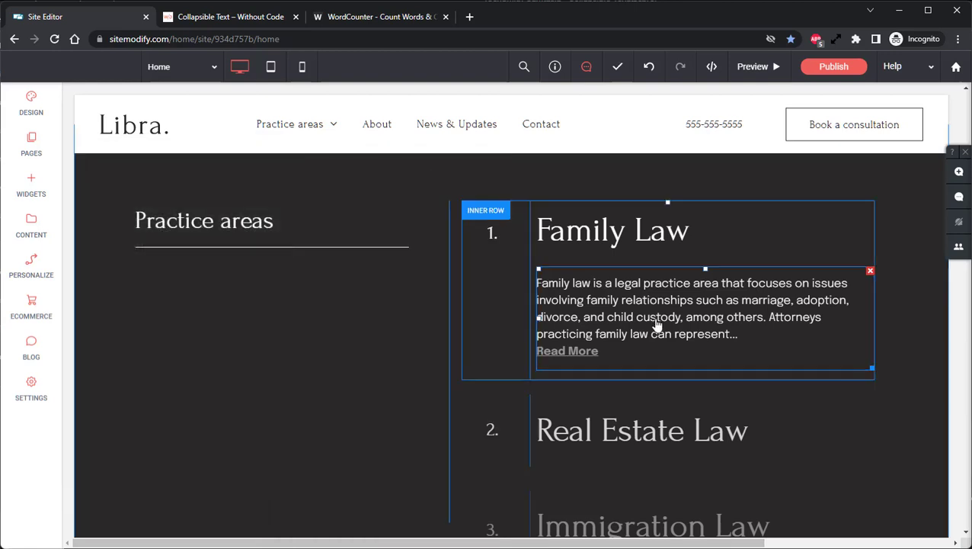
Scroll to Real Estate Law and Immigration Law and select the Real Estate Law text widget.
{"action": "scroll", "scroll_direction": "down", "scroll_amount": 3}
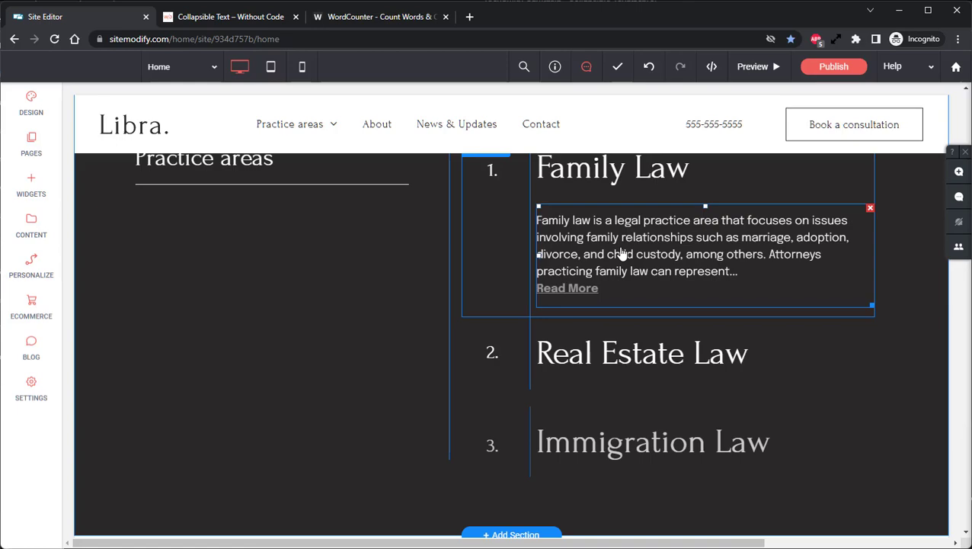
{"action": "scroll", "scroll_direction": "down", "scroll_amount": 3}
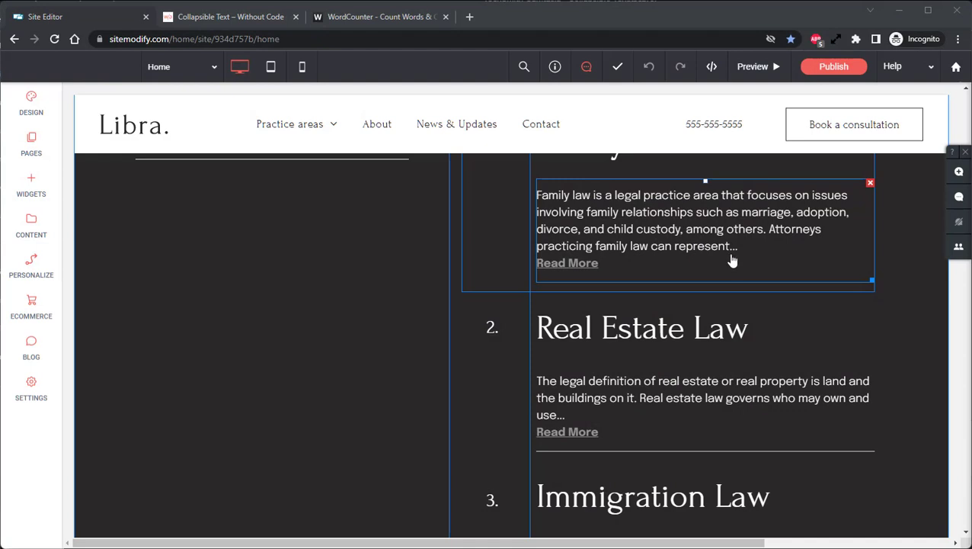
{"action": "scroll", "scroll_direction": "down", "scroll_amount": 3}
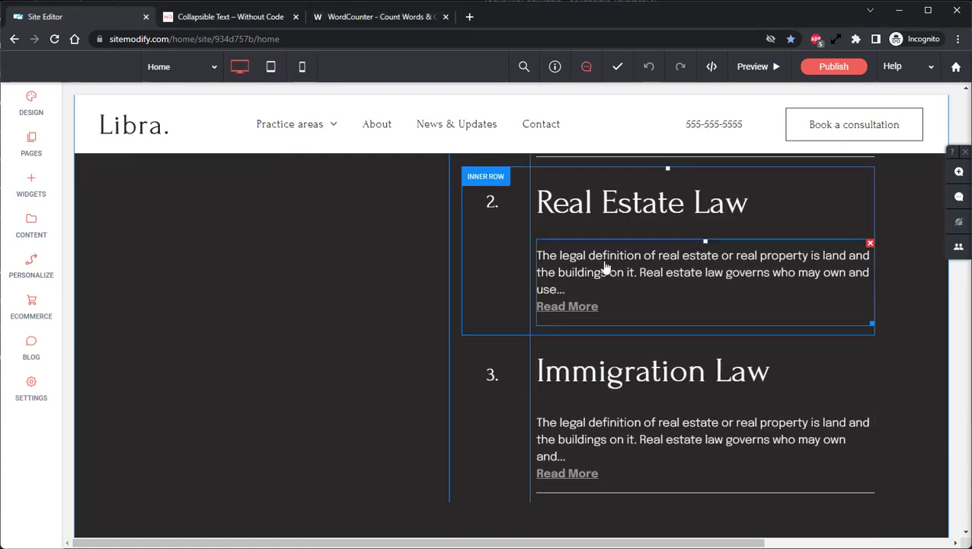
{"action": "left_click", "coordinate": [701, 271]}
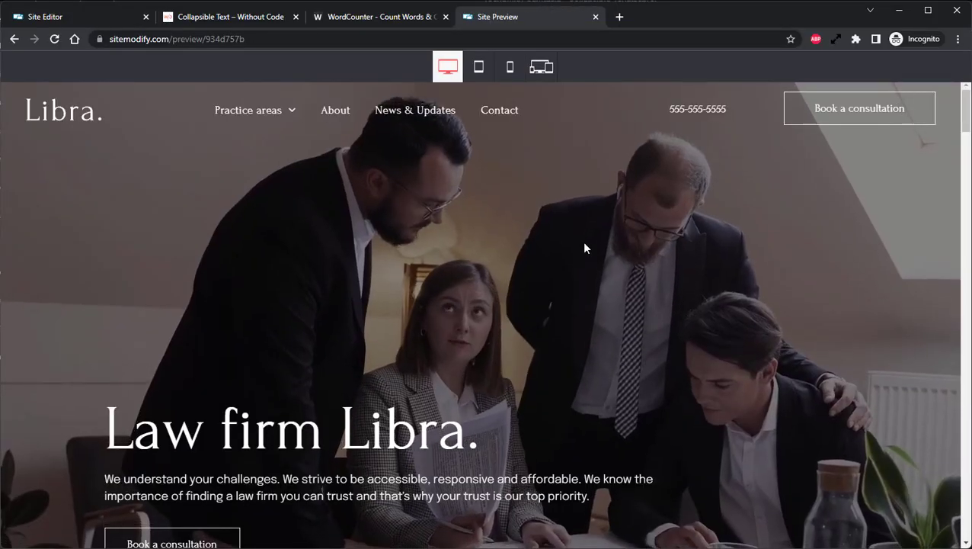
In preview, expand Family Law with Read More, then collapse it with Read Less.
{"action": "left_click", "coordinate": [249, 110]}
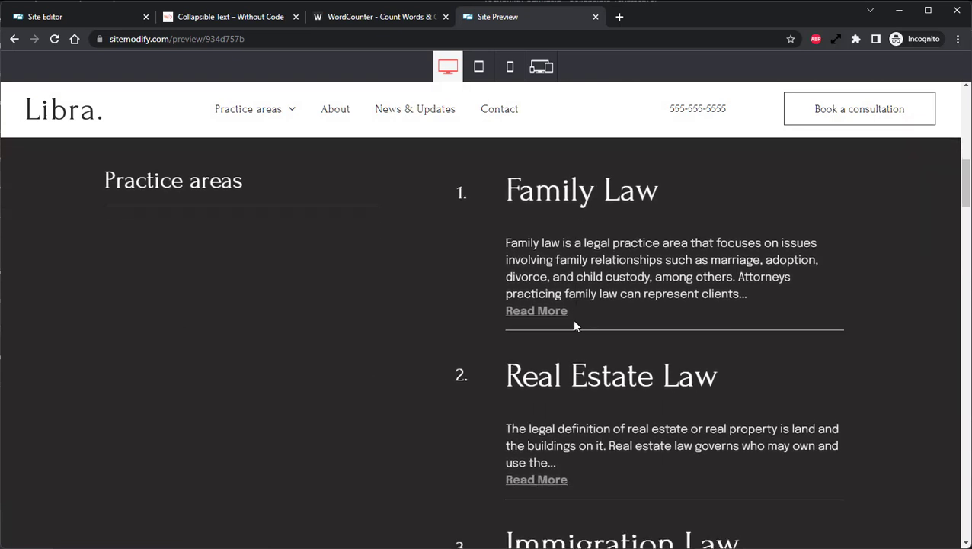
{"action": "scroll", "scroll_direction": "down", "scroll_amount": 3}
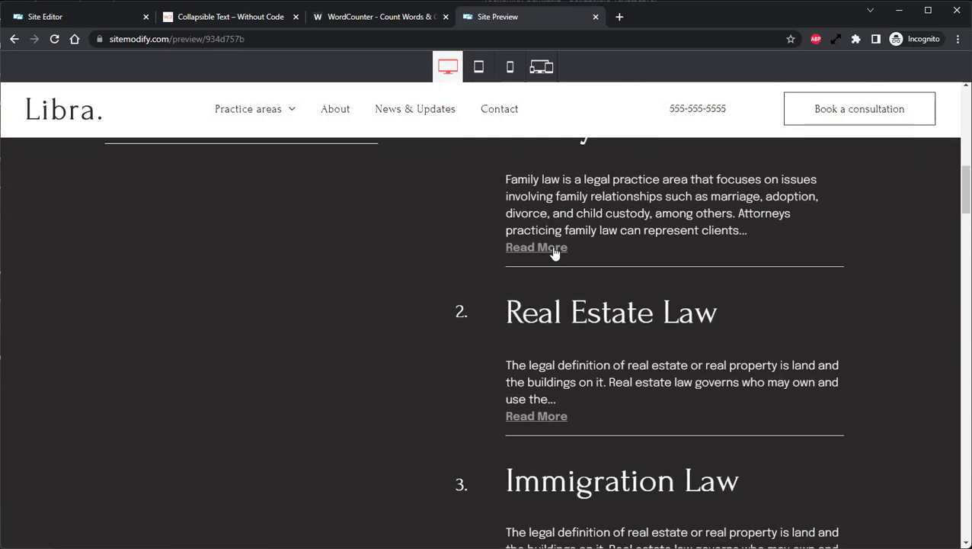
{"action": "left_click", "coordinate": [536, 247]}
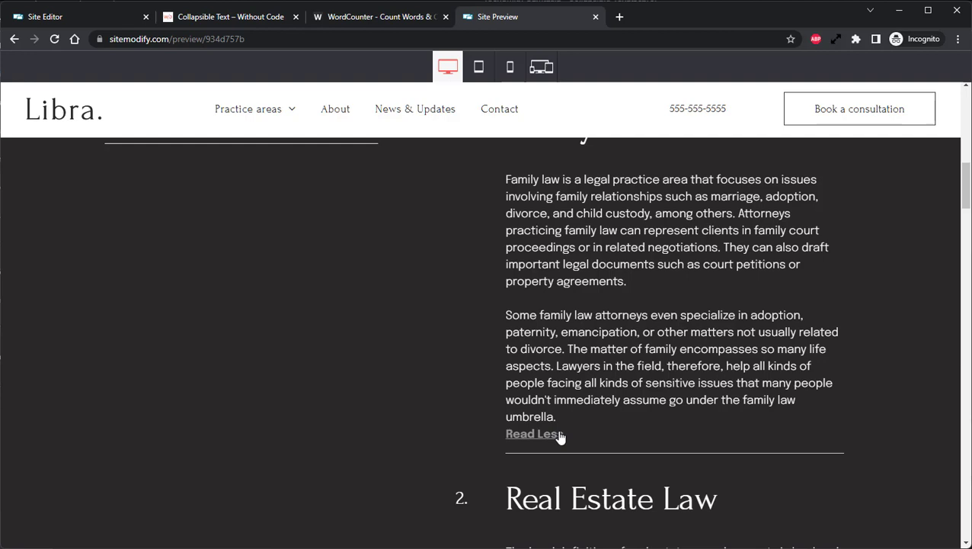
{"action": "left_click", "coordinate": [533, 433]}
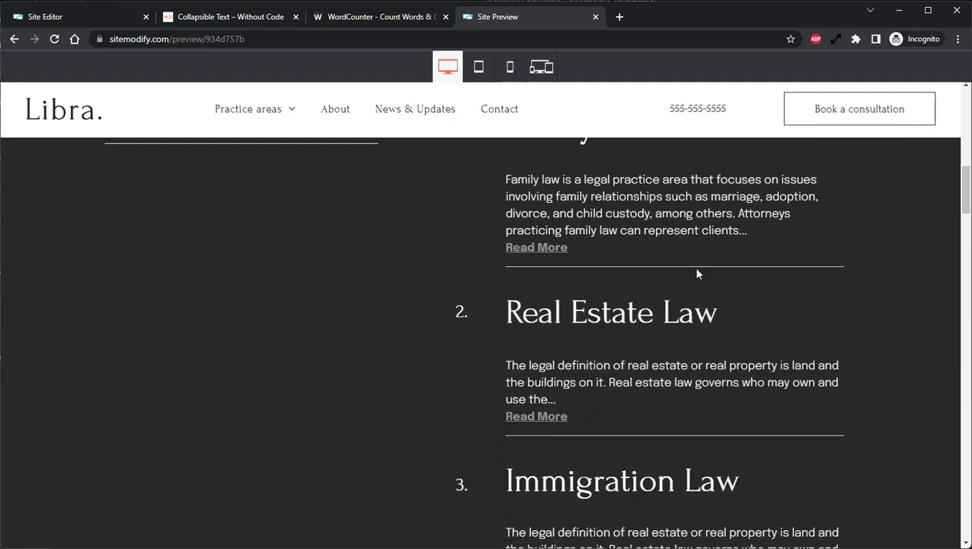